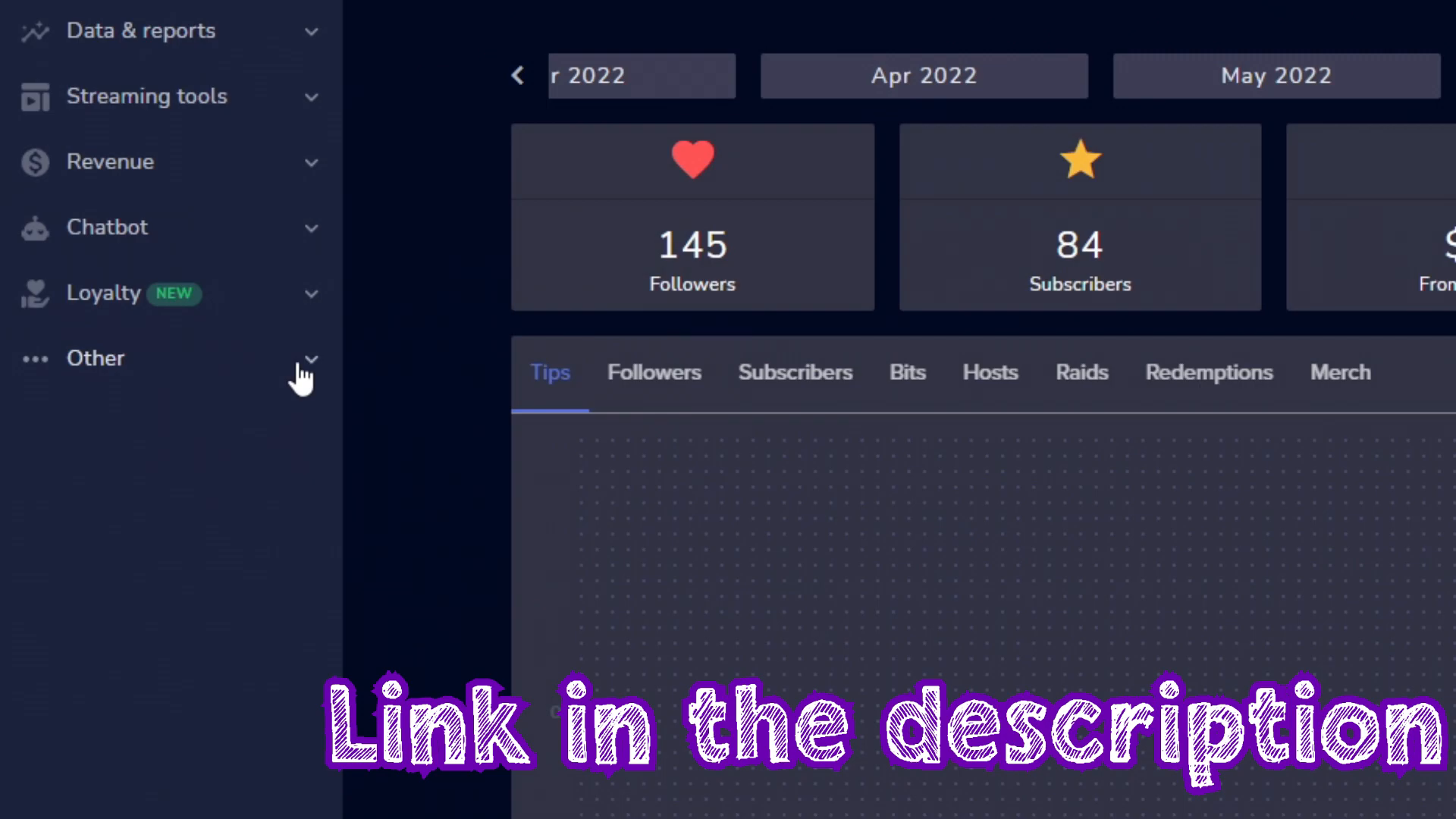
Expand Other in the sidebar and go to the Media request page.
left_click(94, 357)
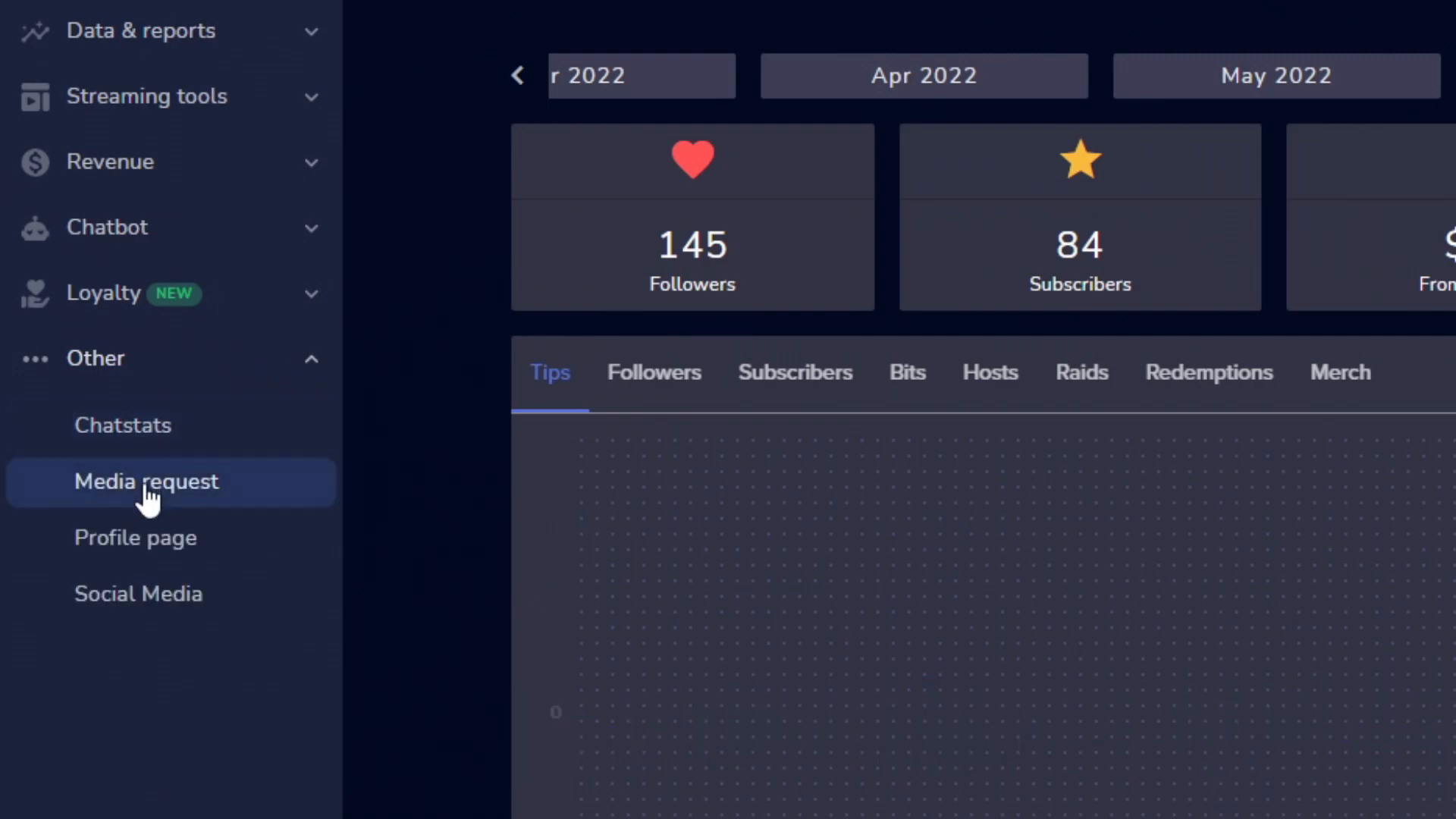
left_click(144, 480)
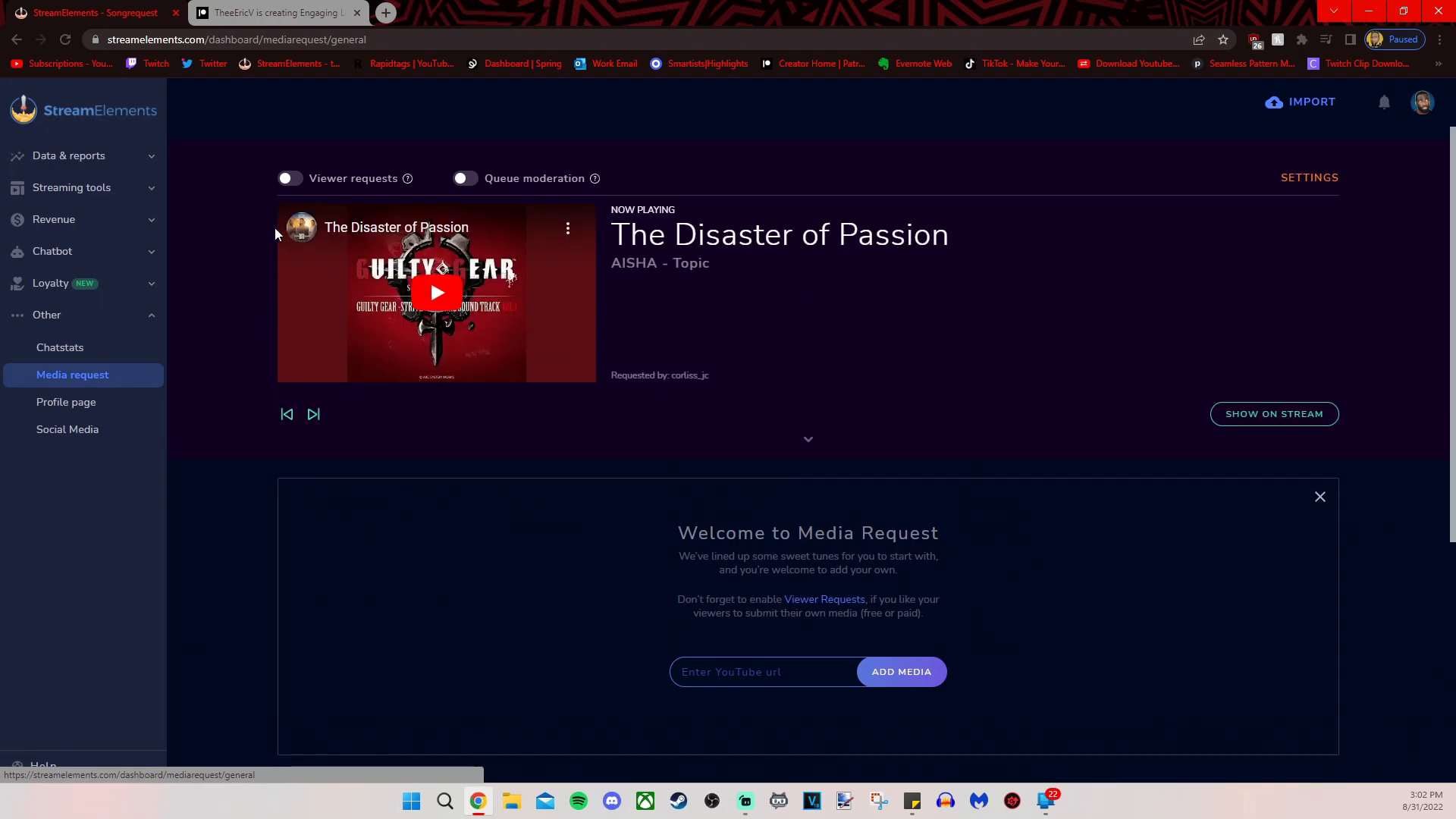
Turn on Viewer requests, leaving queue moderation off.
left_click(288, 177)
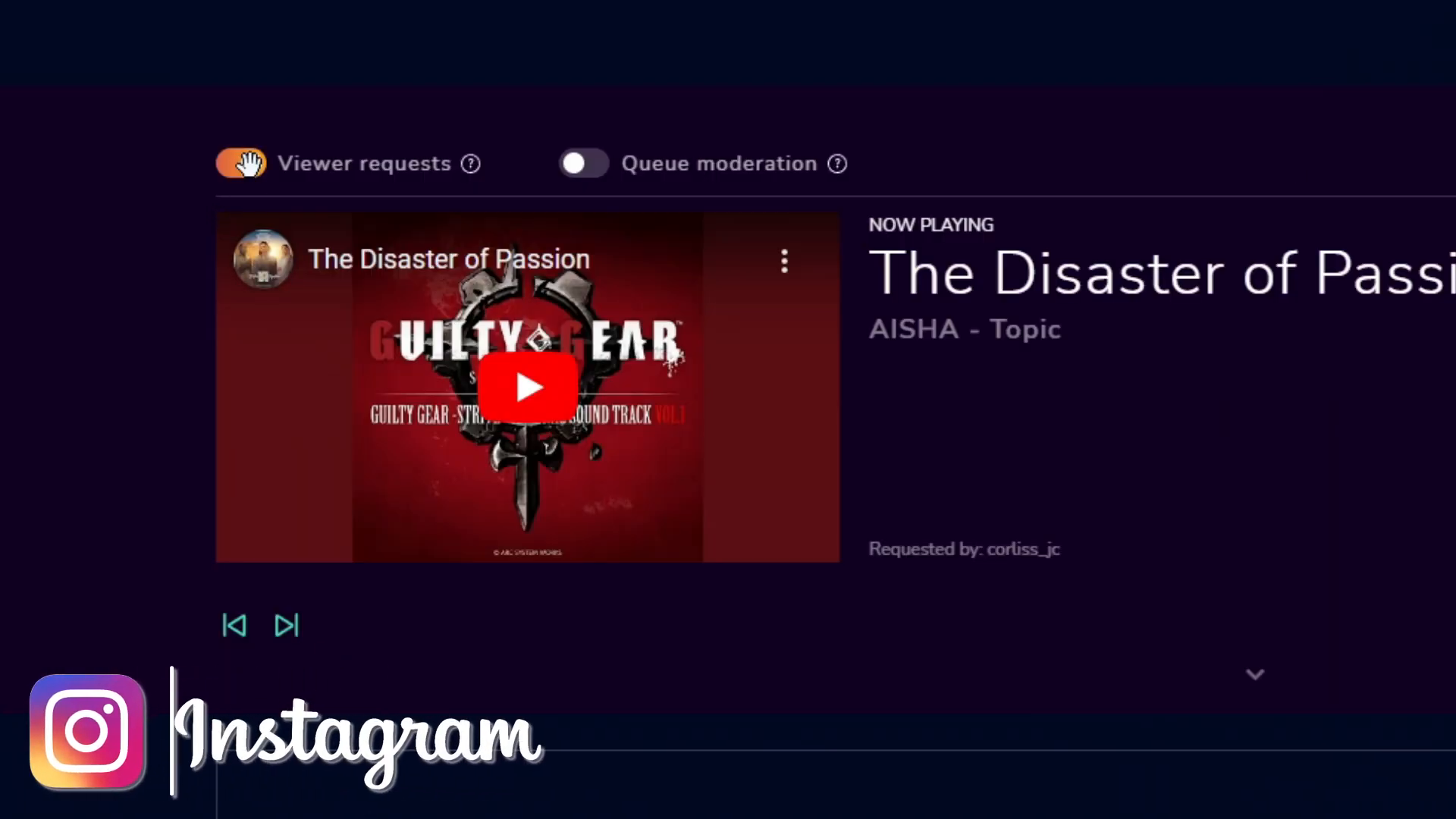
left_click(240, 162)
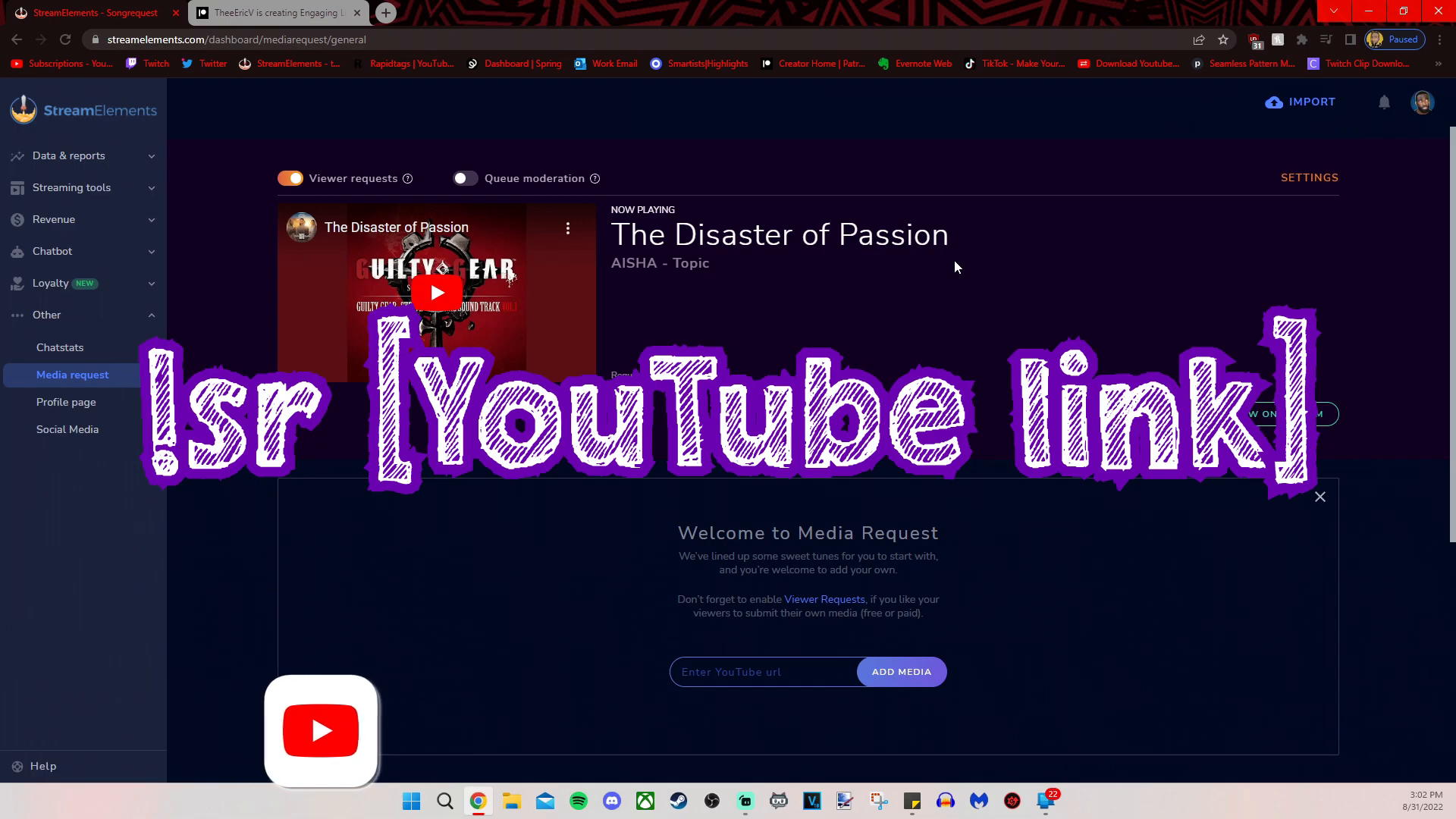
scroll("down", 3)
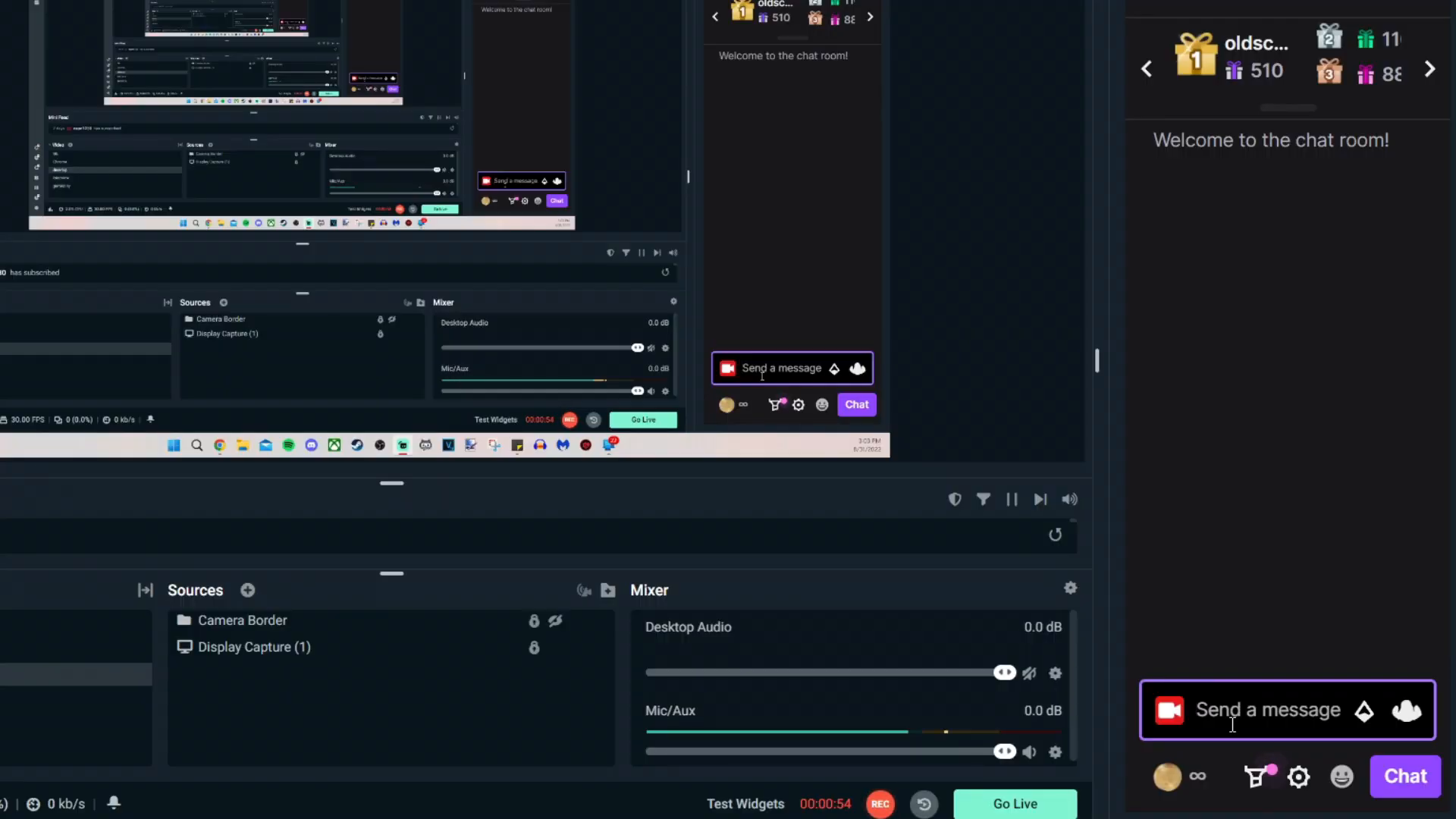
type("!sr per")
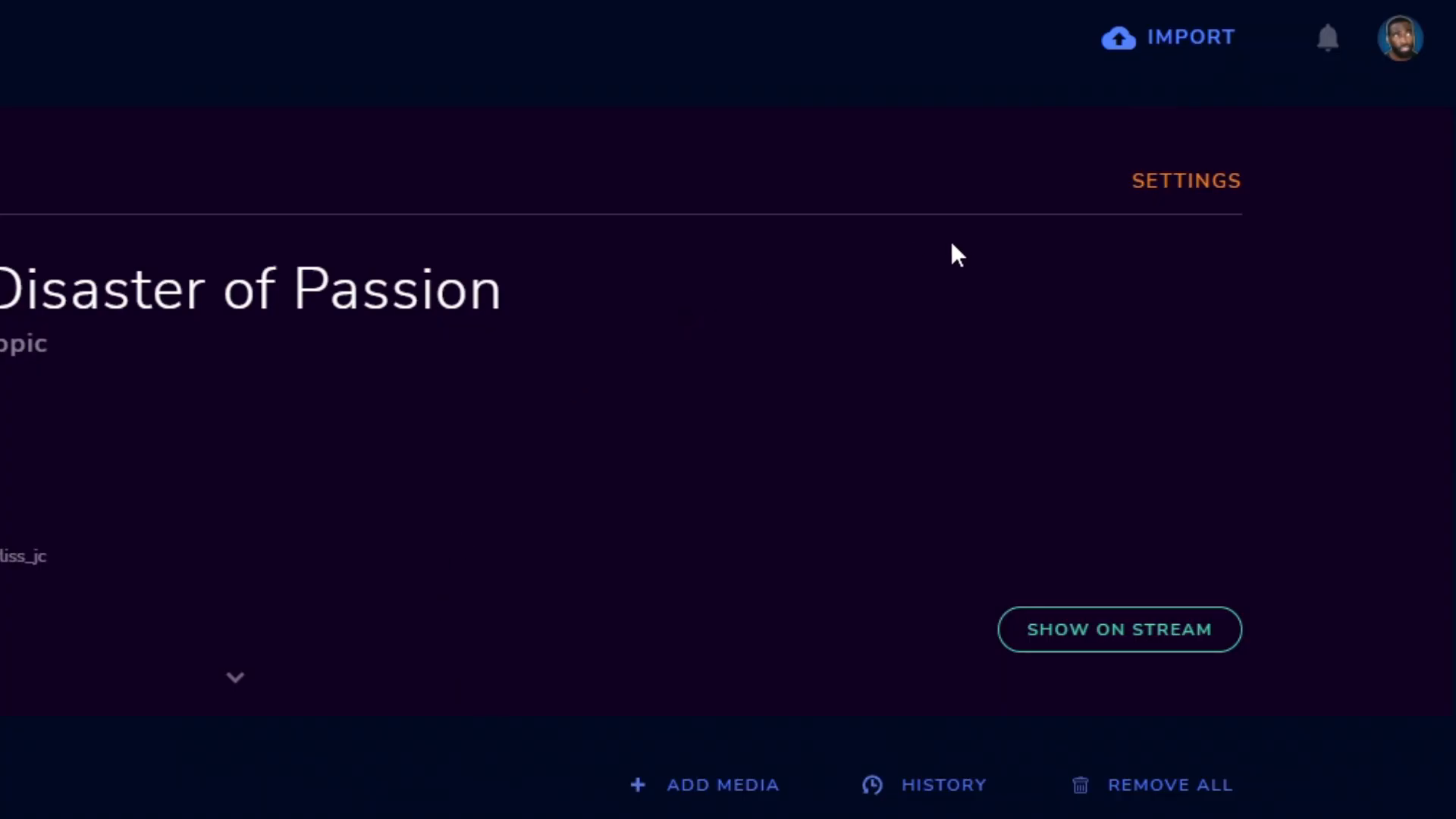
mouse_move(1202, 199)
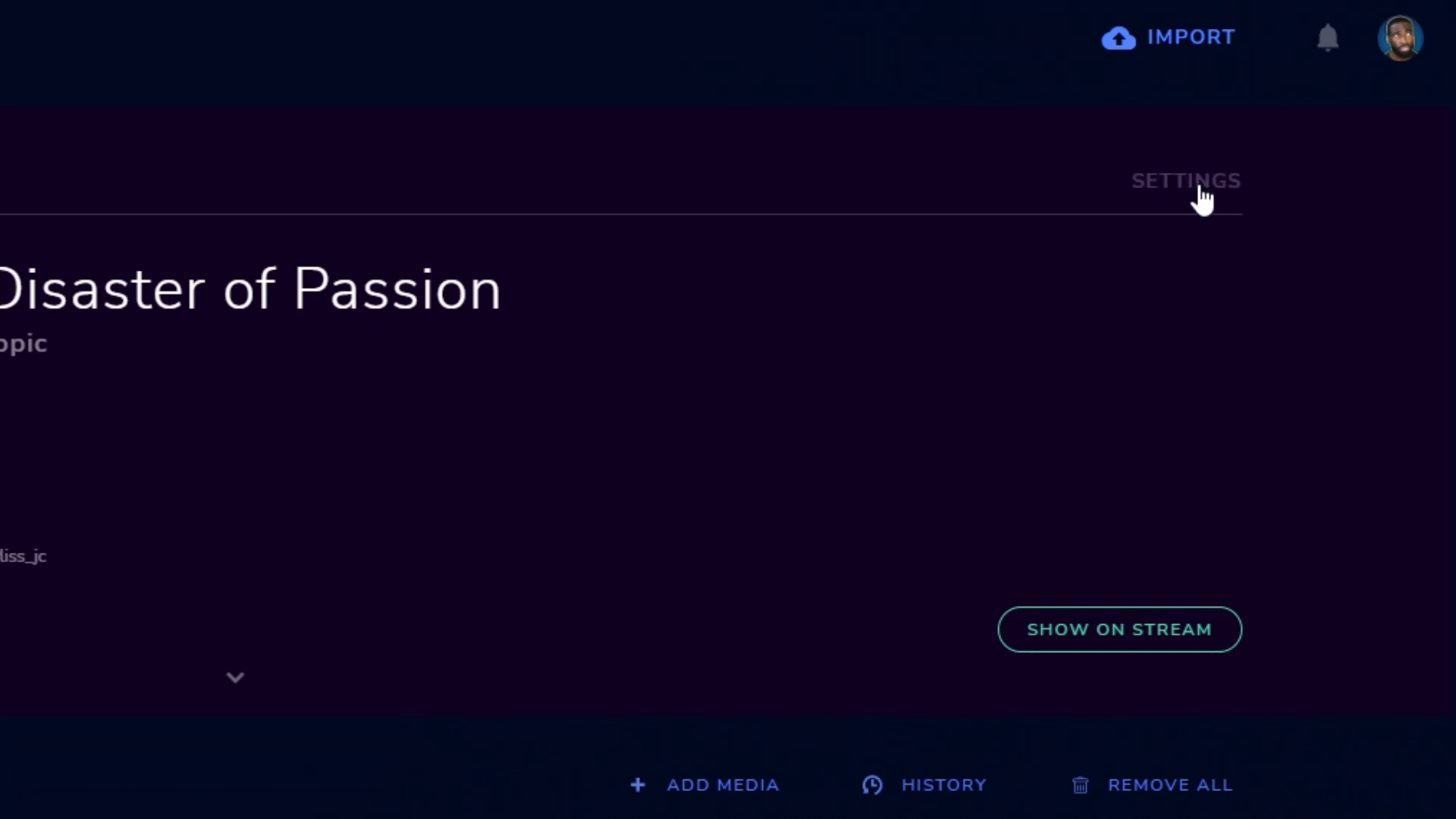
Open media request settings and select the queue limit 20 and backup playlist URL.
left_click(1184, 181)
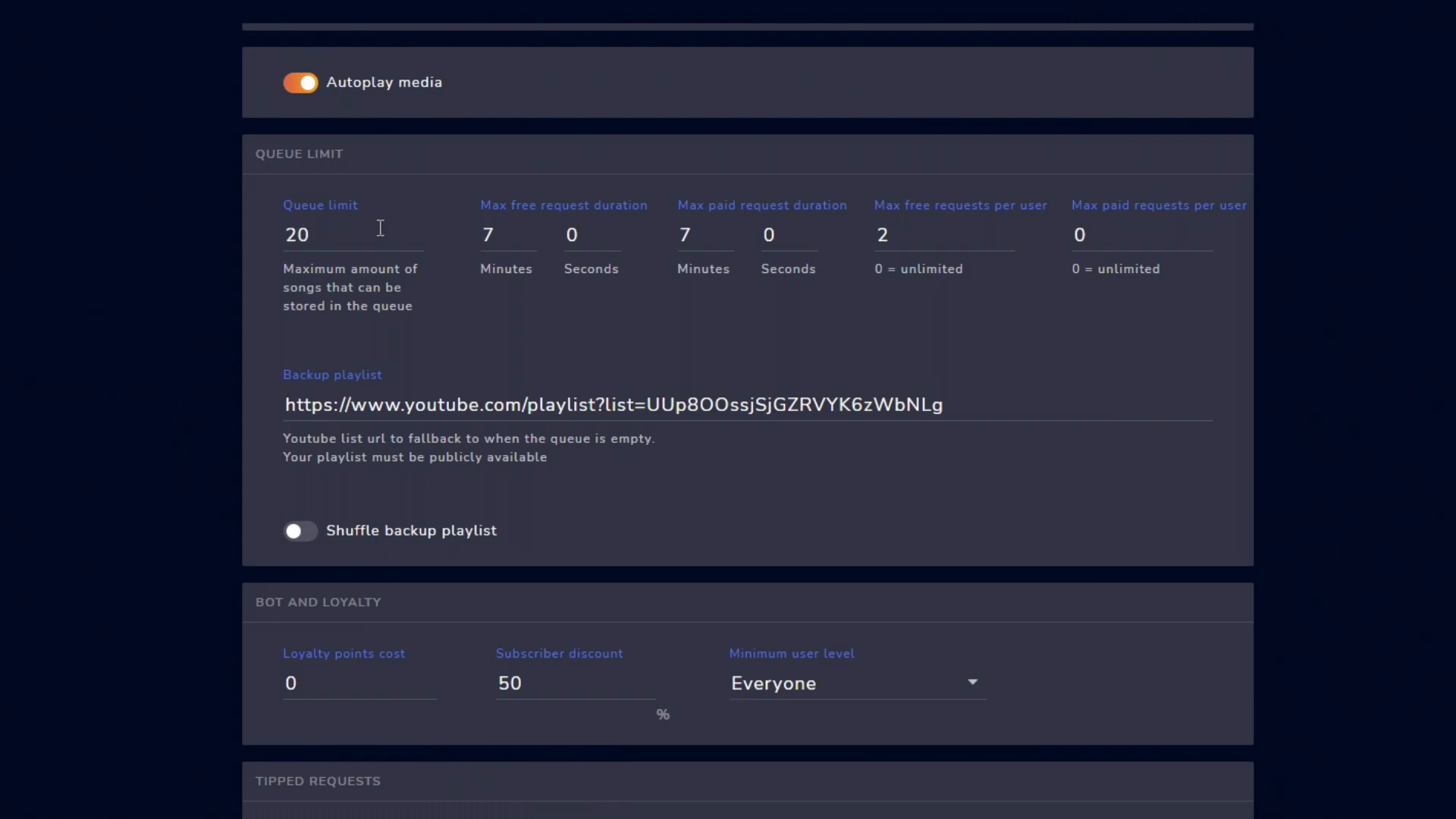
double_click(488, 235)
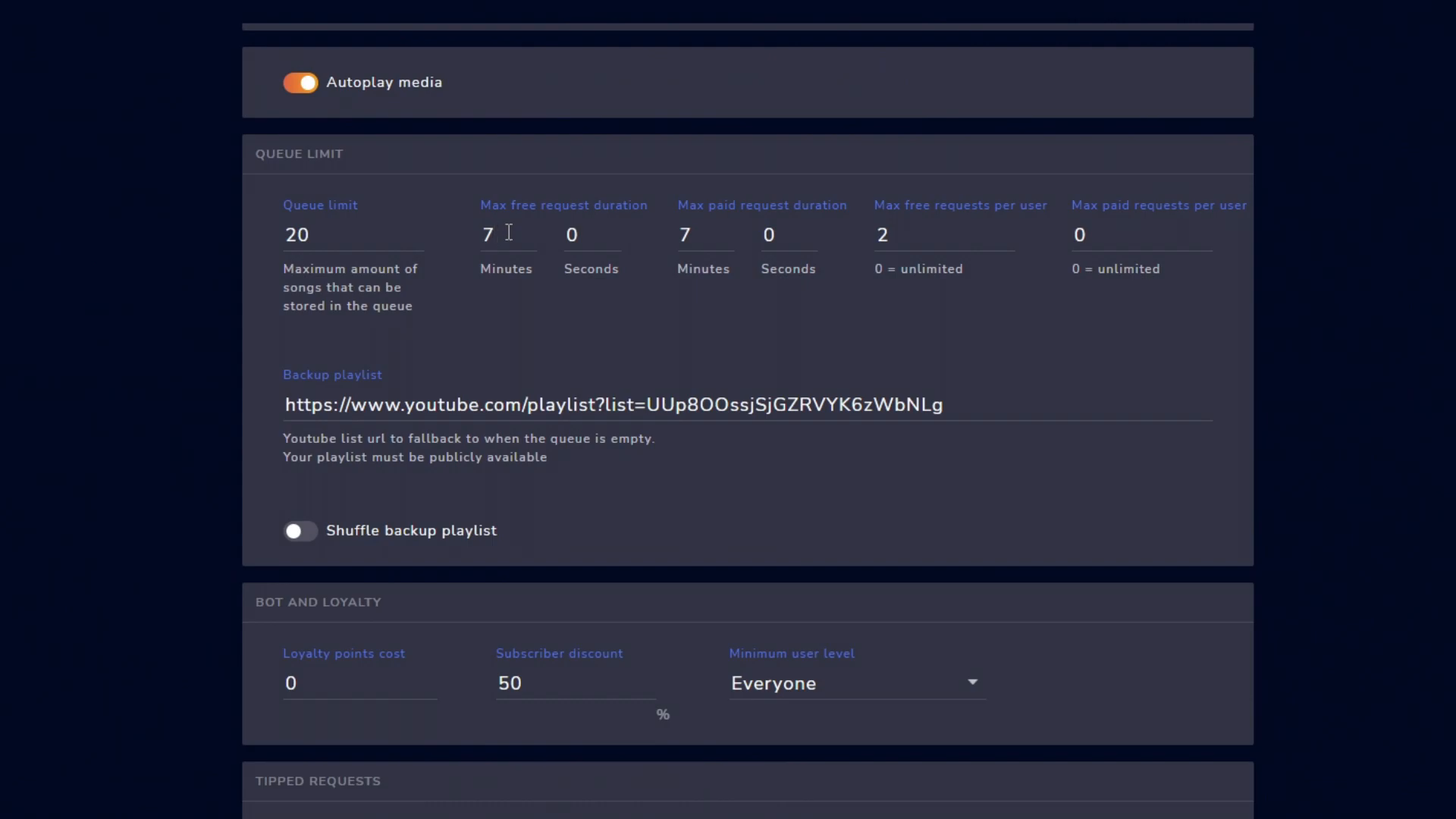
triple_click(613, 405)
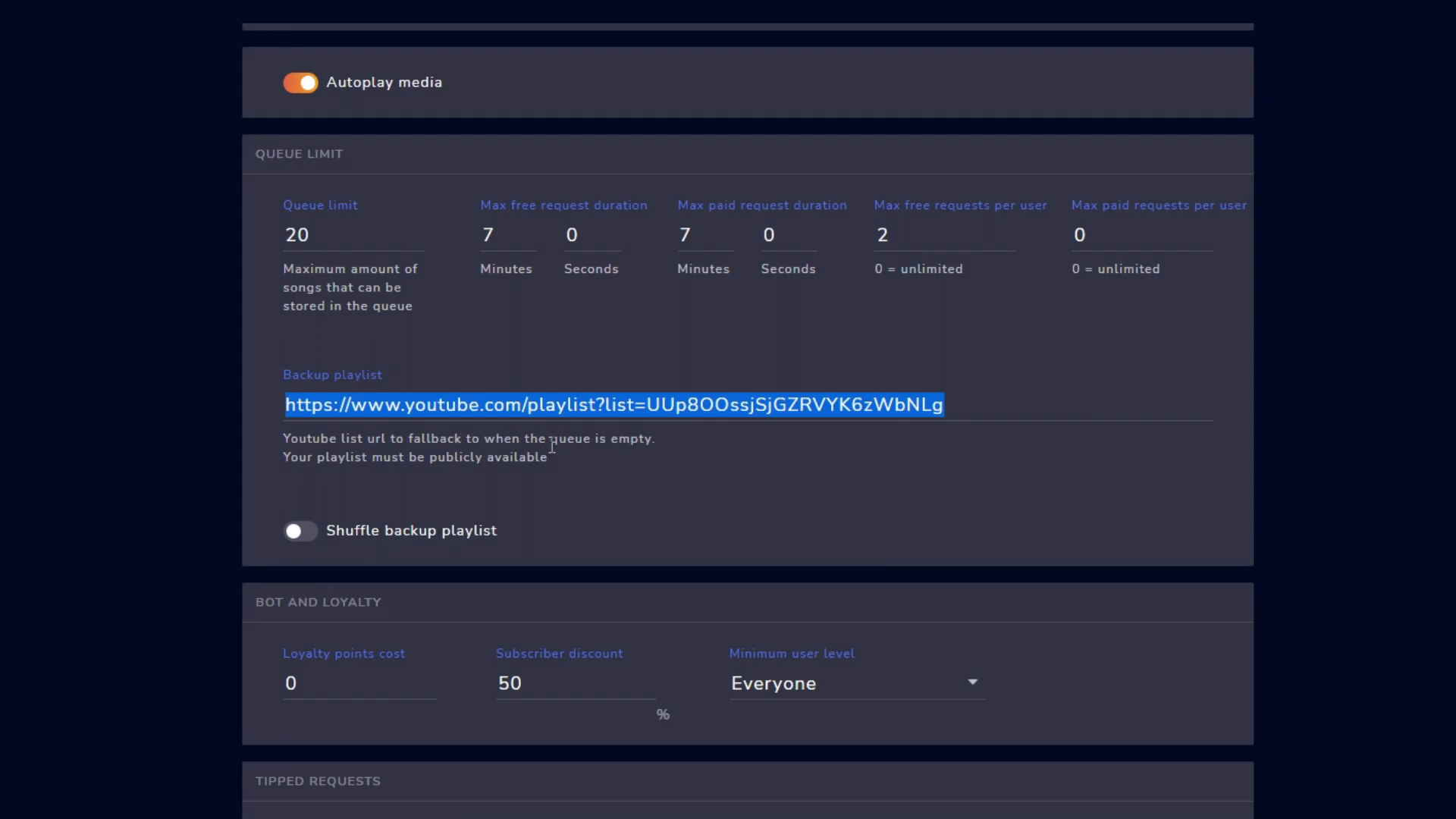
Leave YouTube requests unrestricted by ticking then unticking Limit to music.
scroll("down", 3)
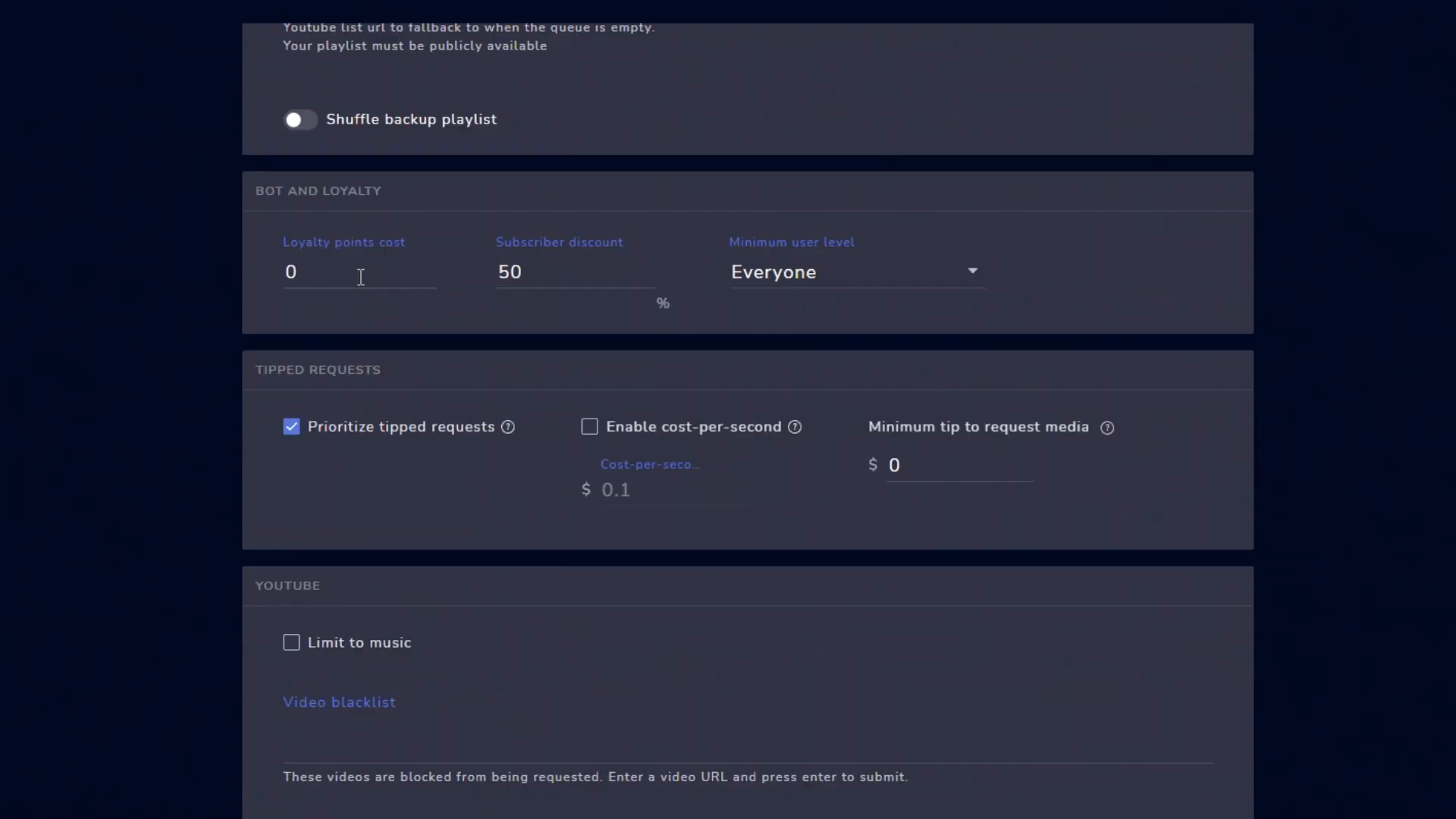
scroll("down", 3)
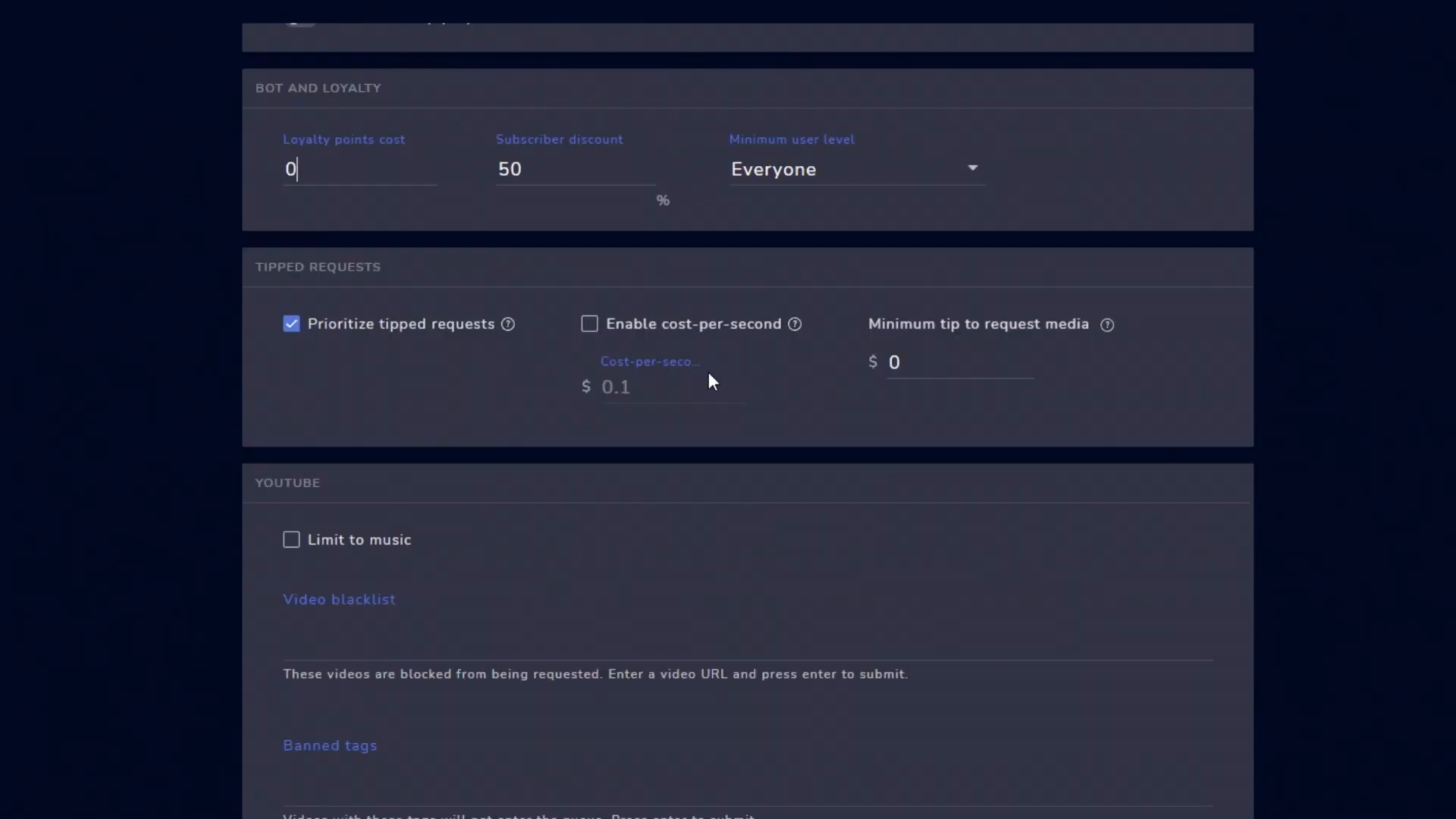
scroll("down", 3)
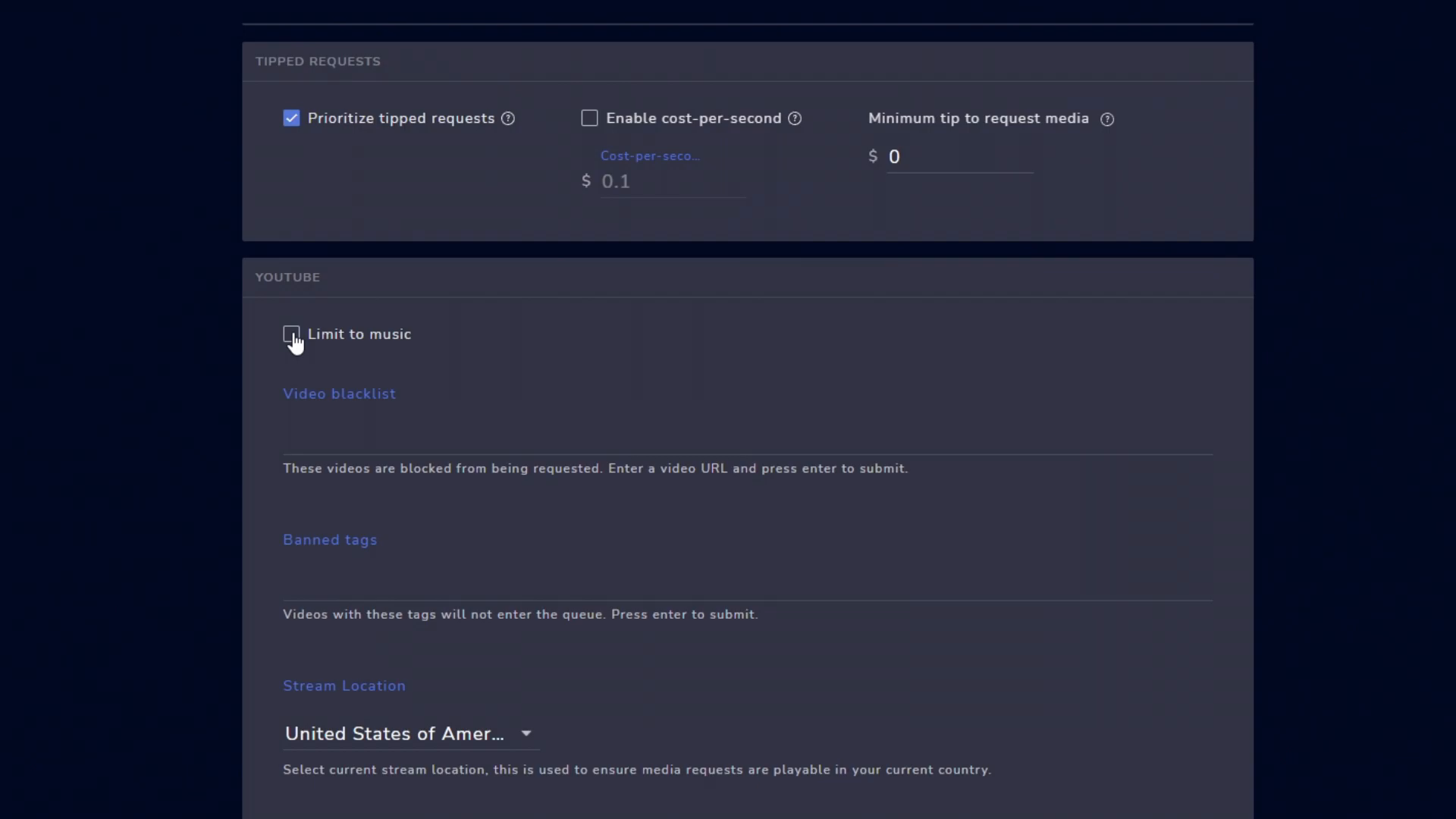
left_click(291, 334)
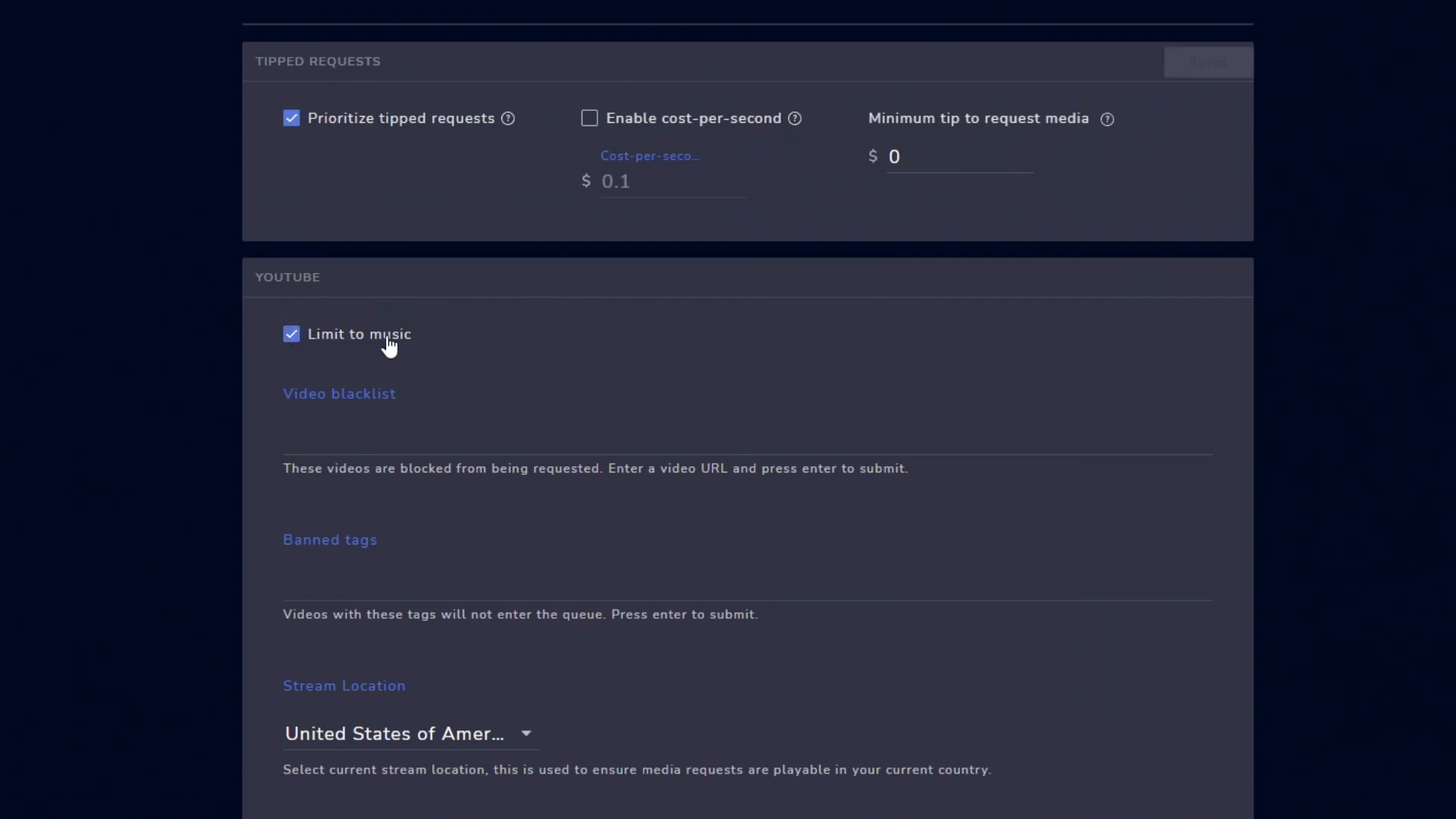
left_click(291, 334)
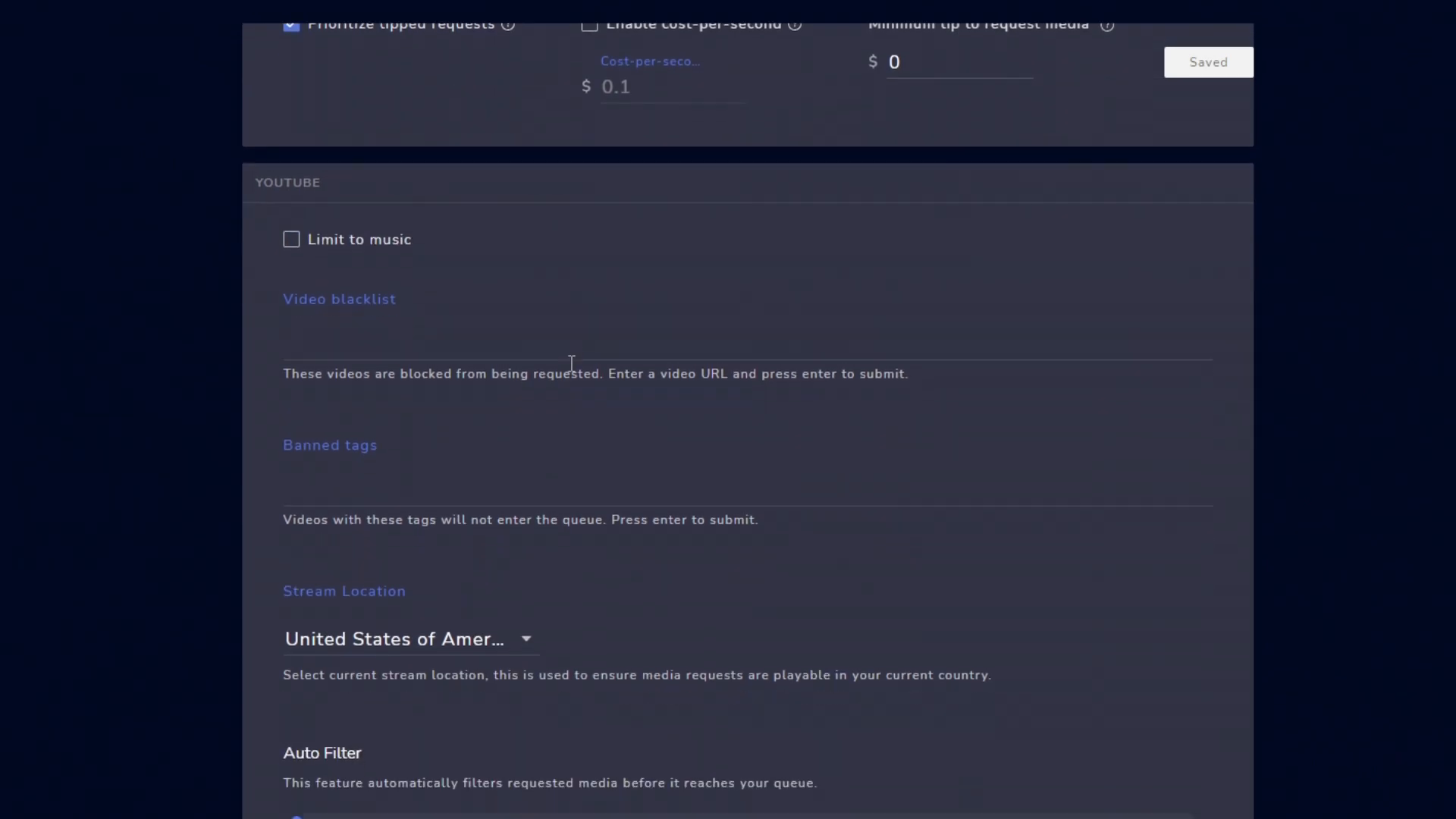
Move the Auto Filter slider from Very Low to Off.
scroll("down", 3)
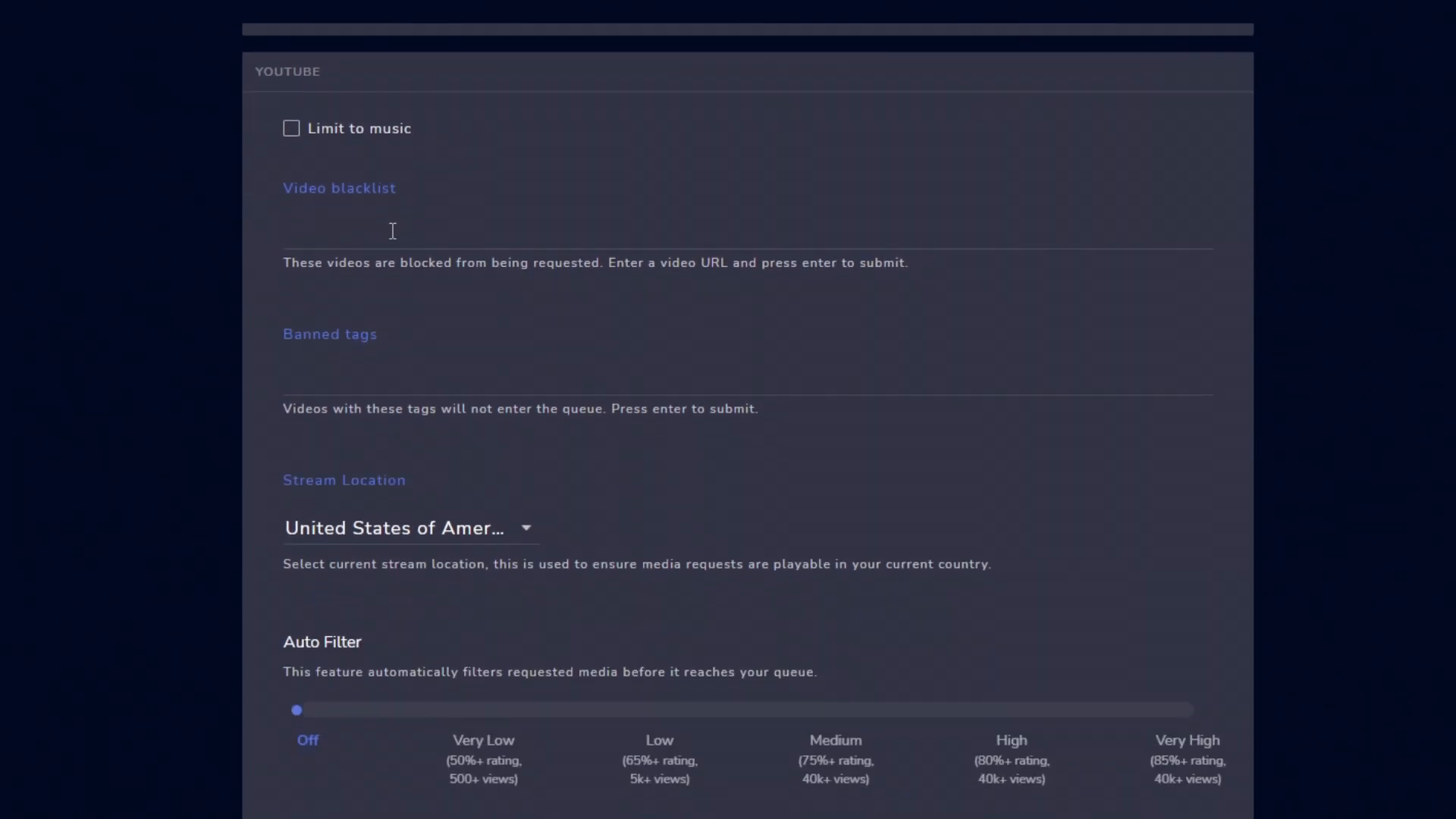
mouse_move(452, 225)
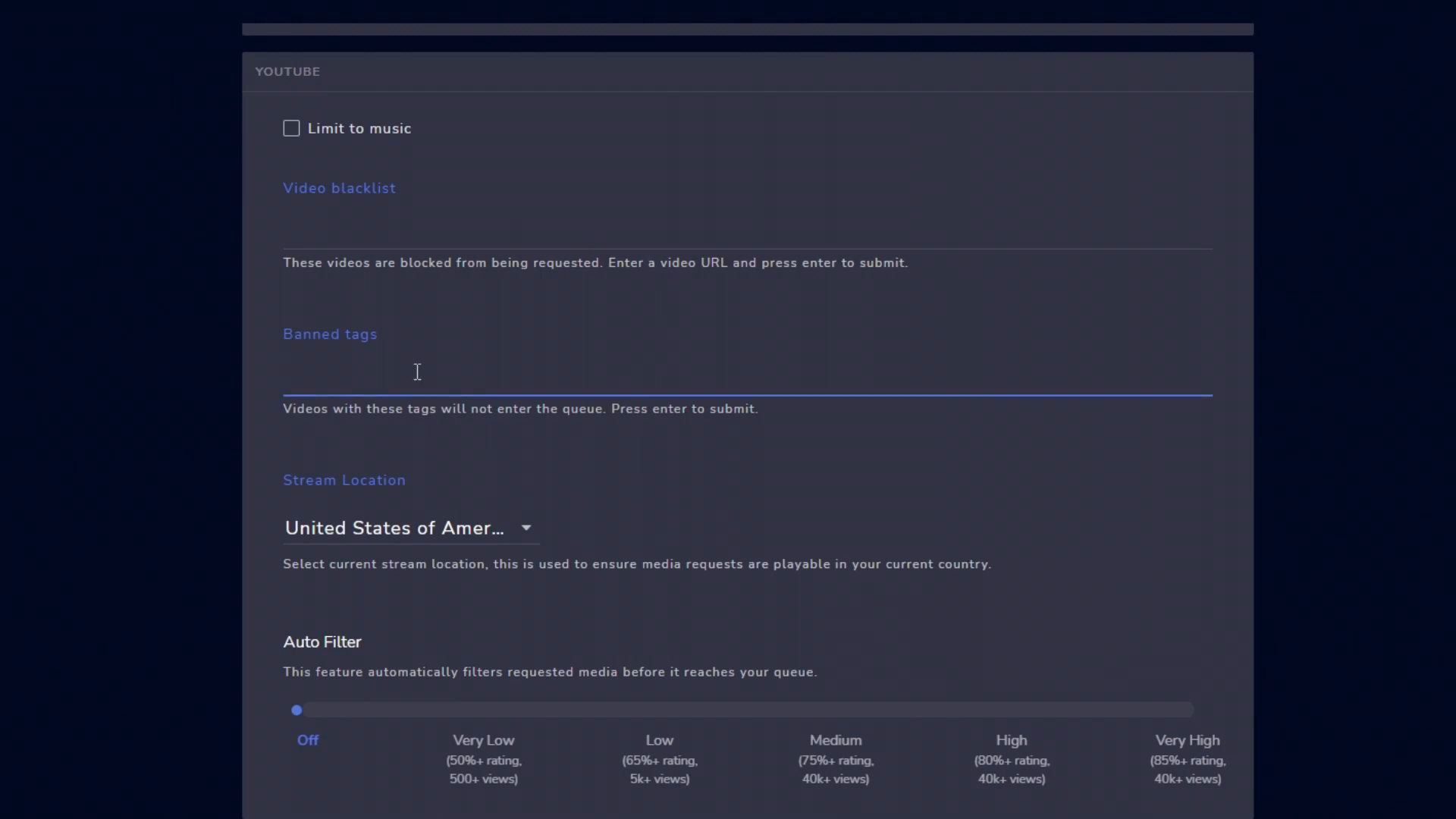
scroll("down", 3)
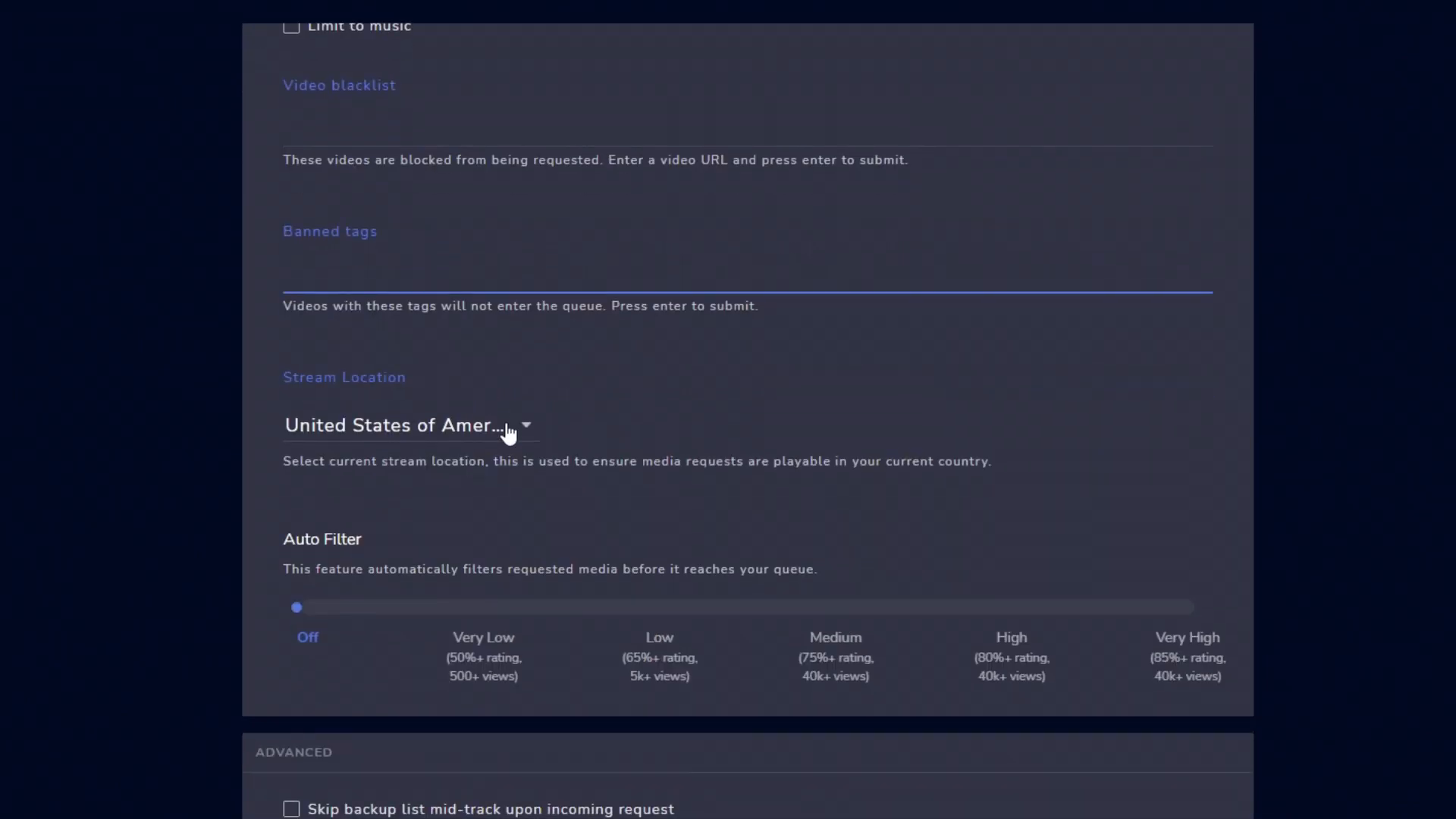
left_click(748, 268)
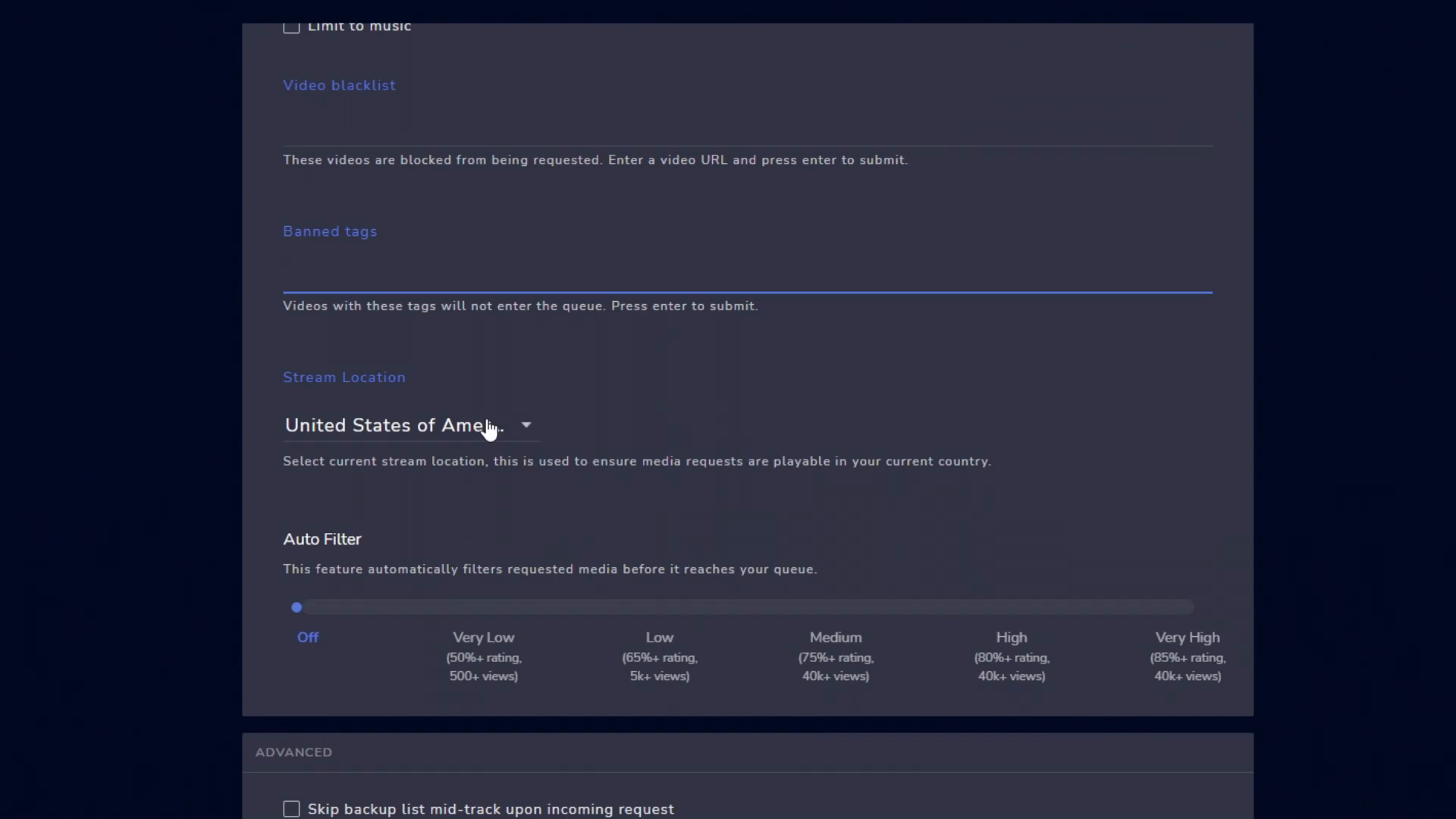
left_click(464, 266)
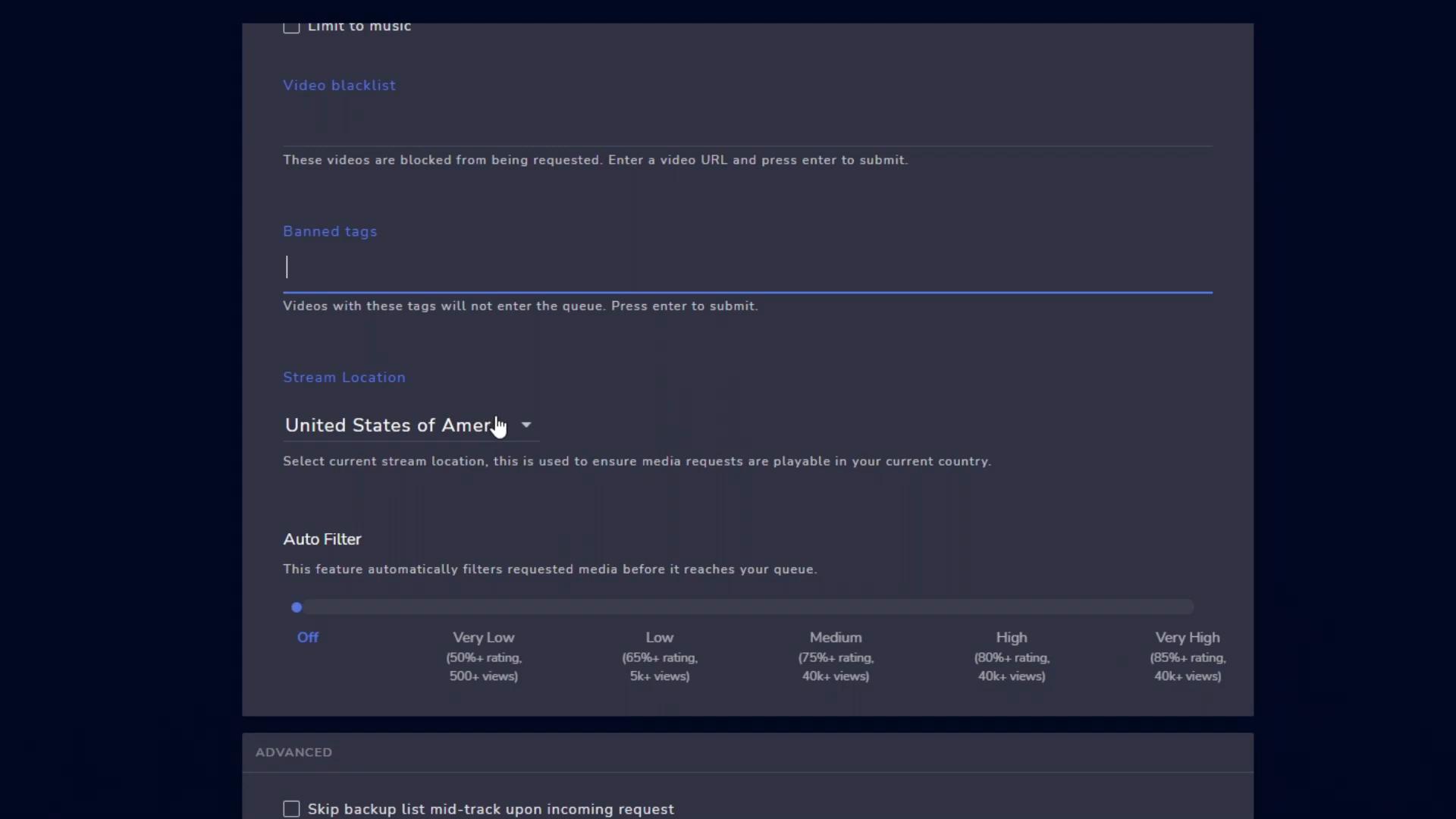
scroll("down", 3)
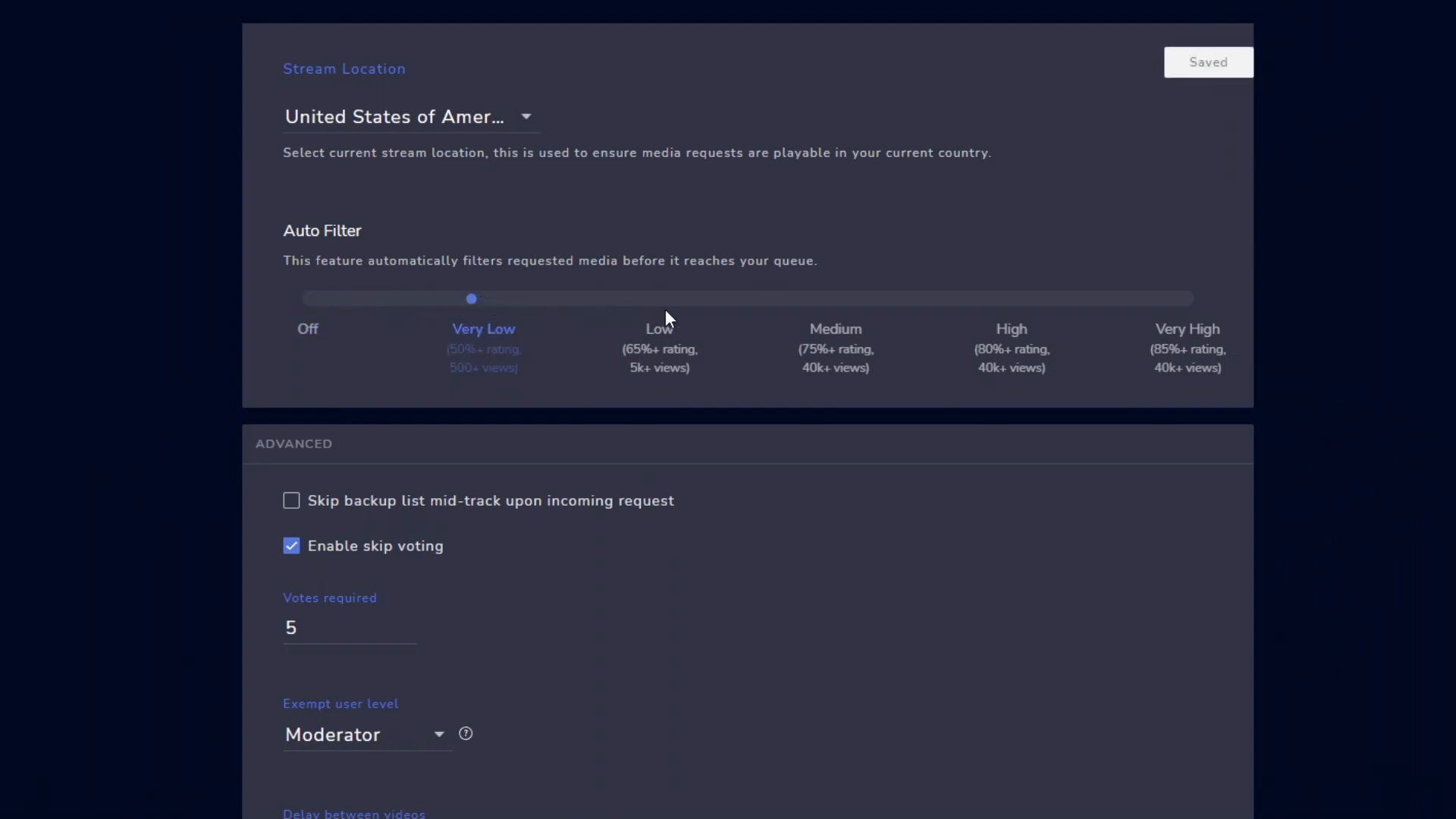
left_click(306, 298)
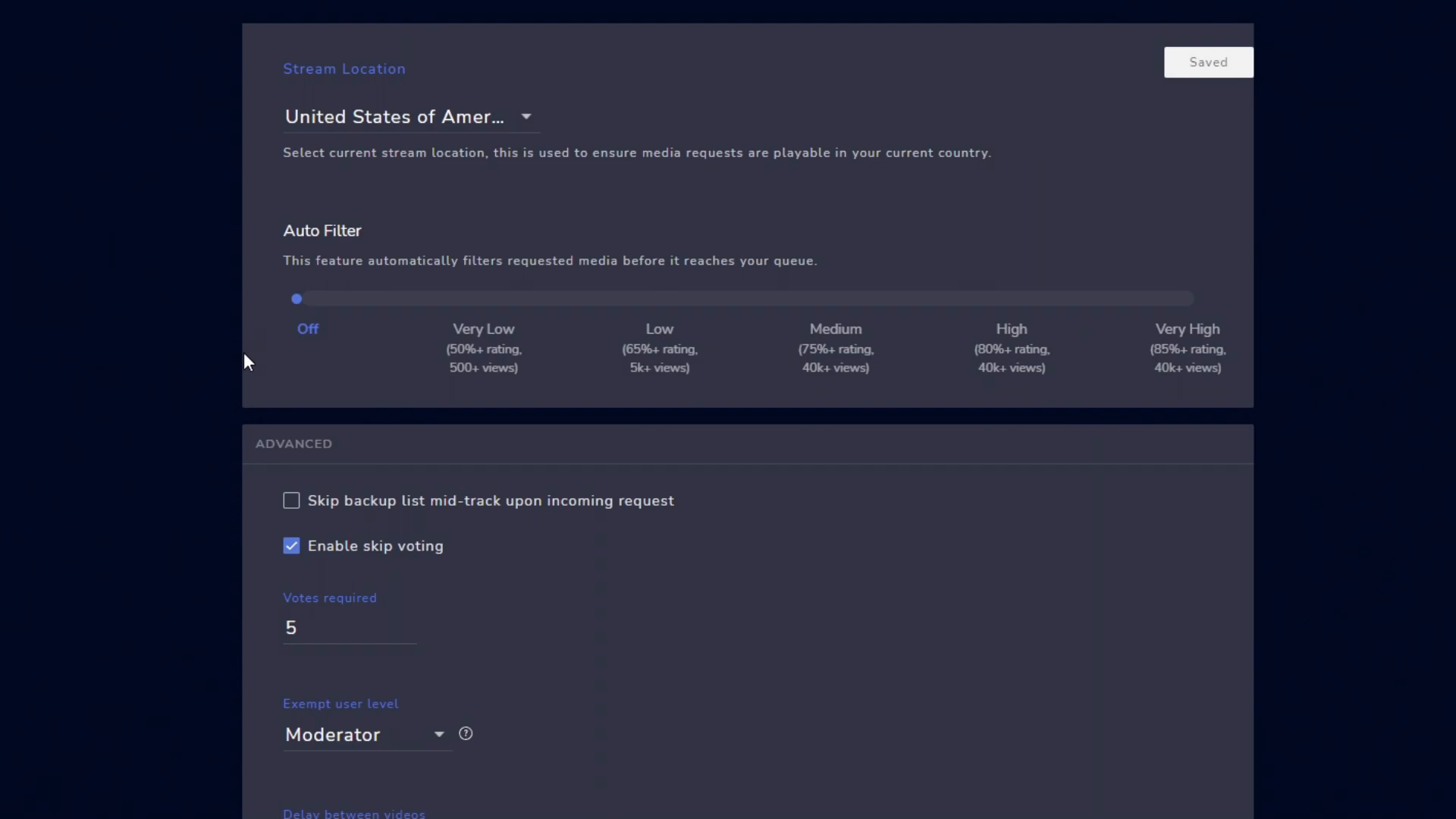
scroll("down", 3)
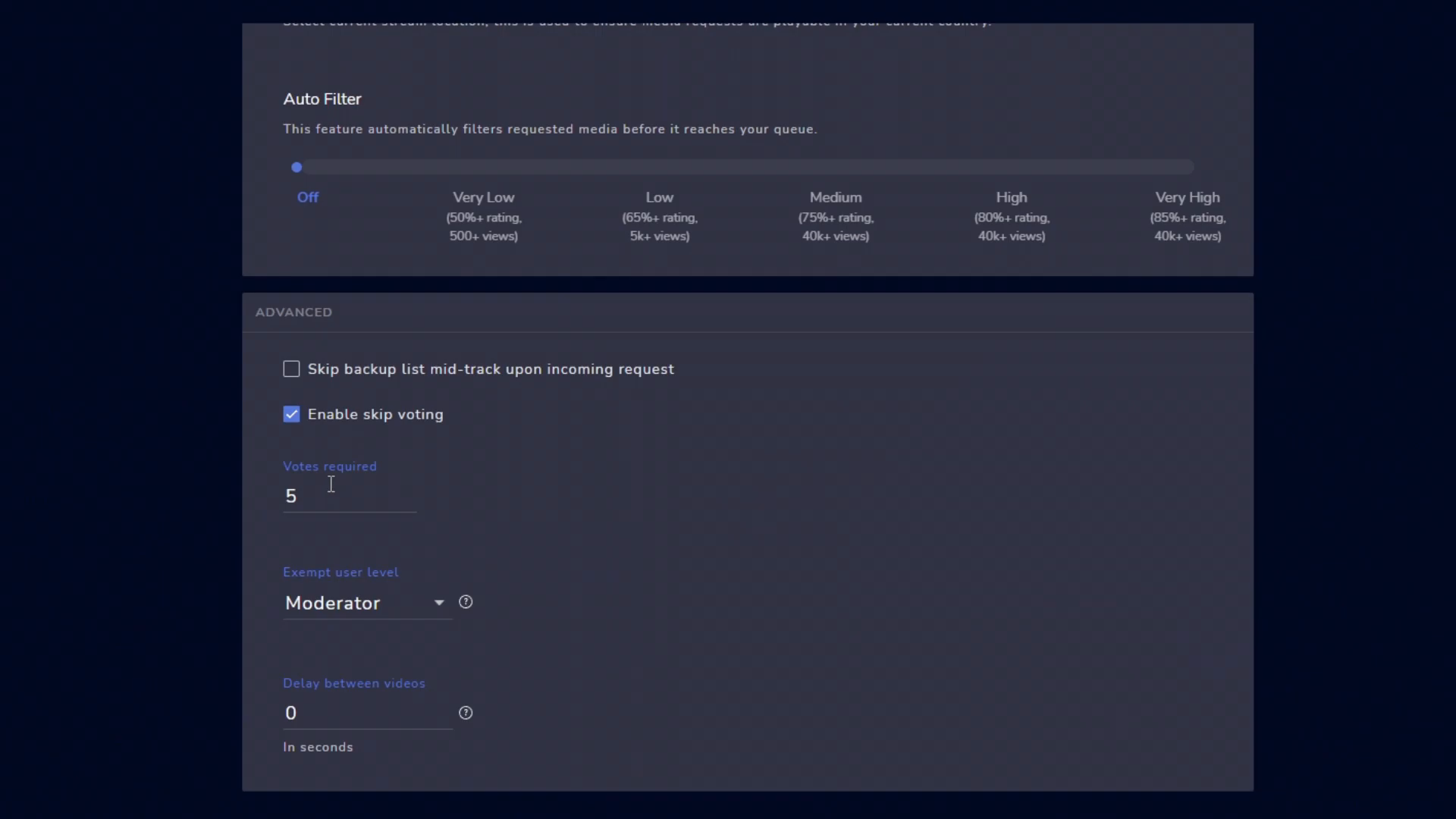
mouse_move(394, 621)
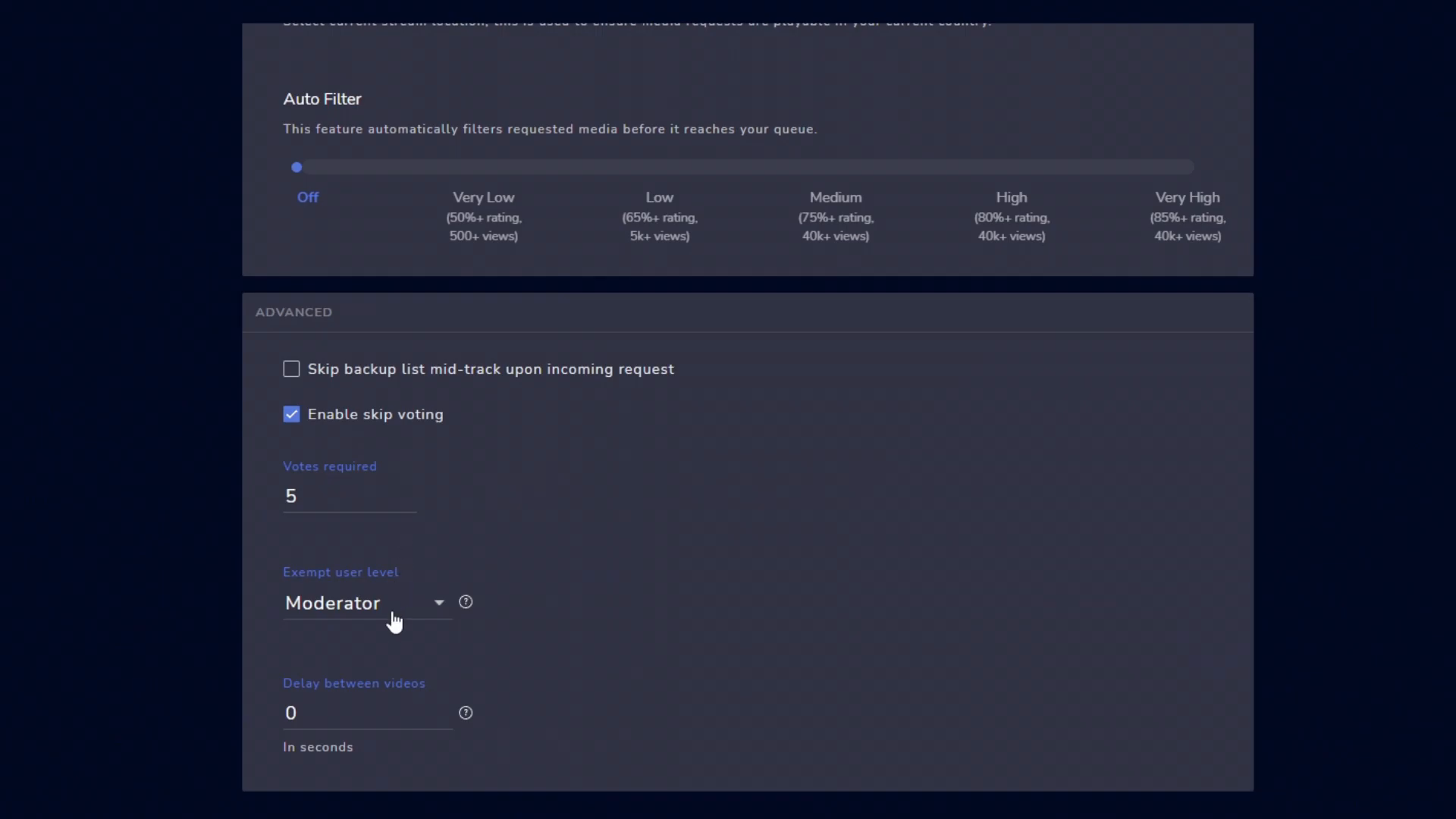
mouse_move(376, 615)
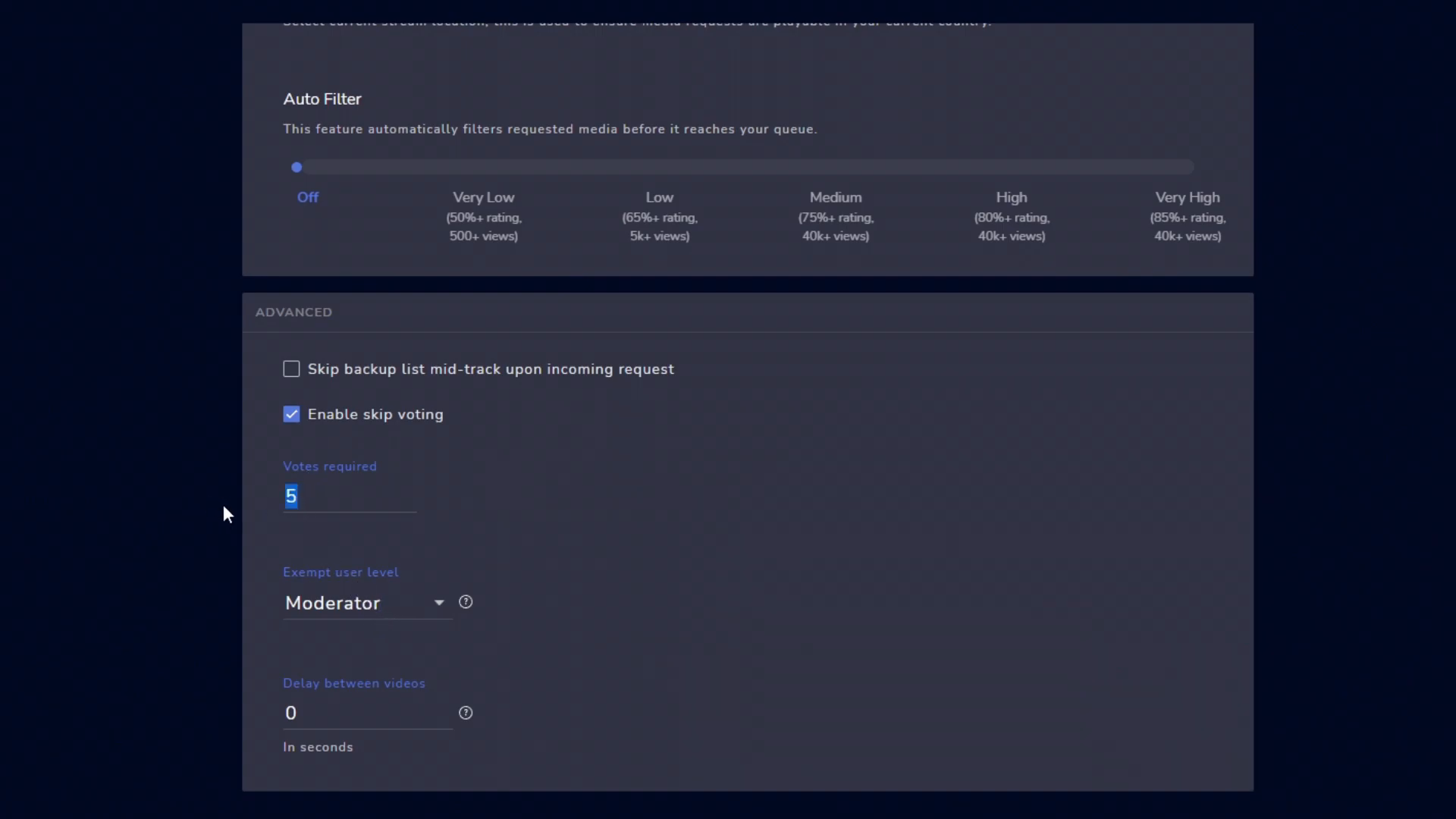
mouse_move(359, 442)
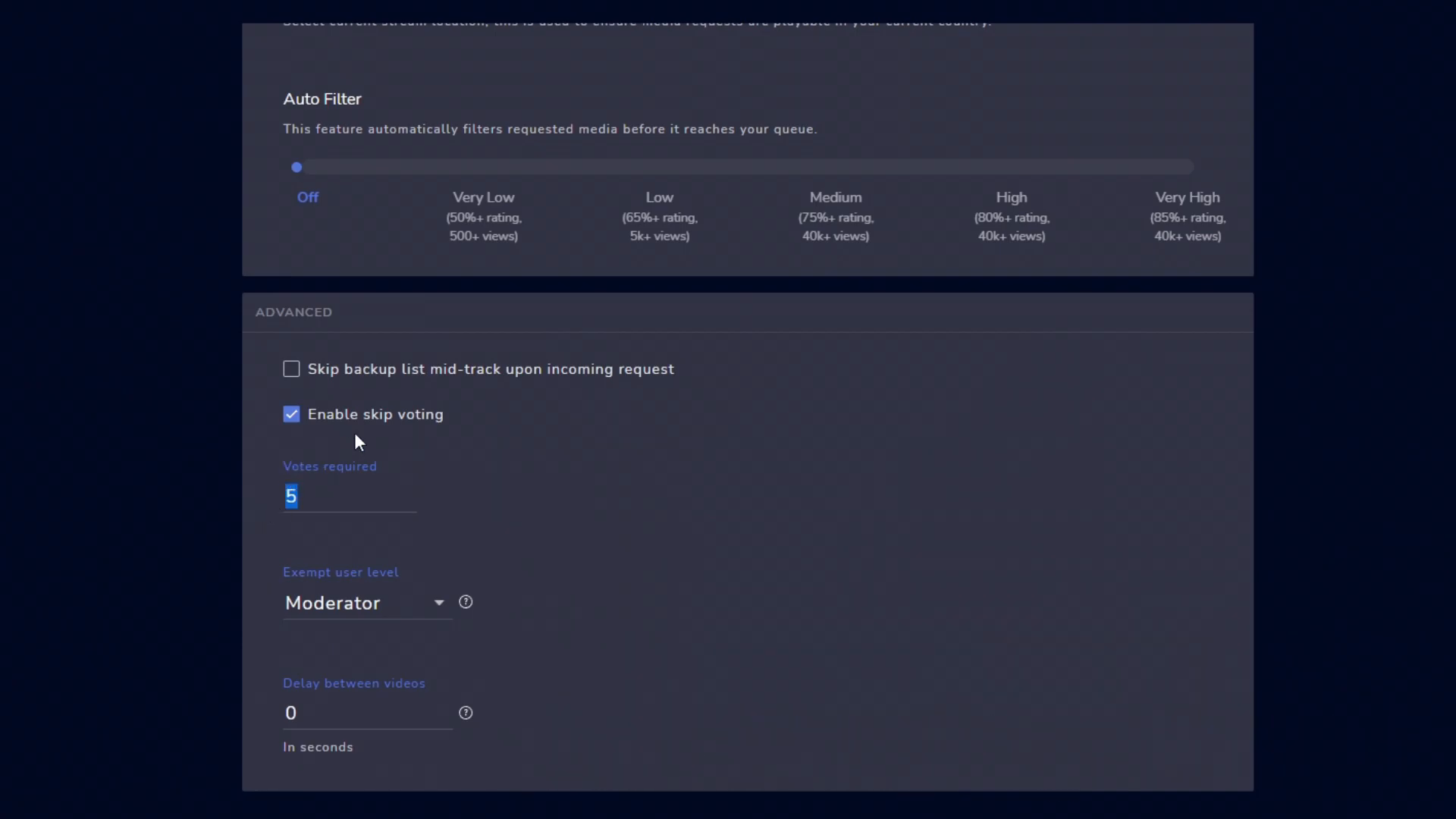
Browse Chatbot chat commands, expanding and collapsing !next, and scroll the list.
left_click(76, 283)
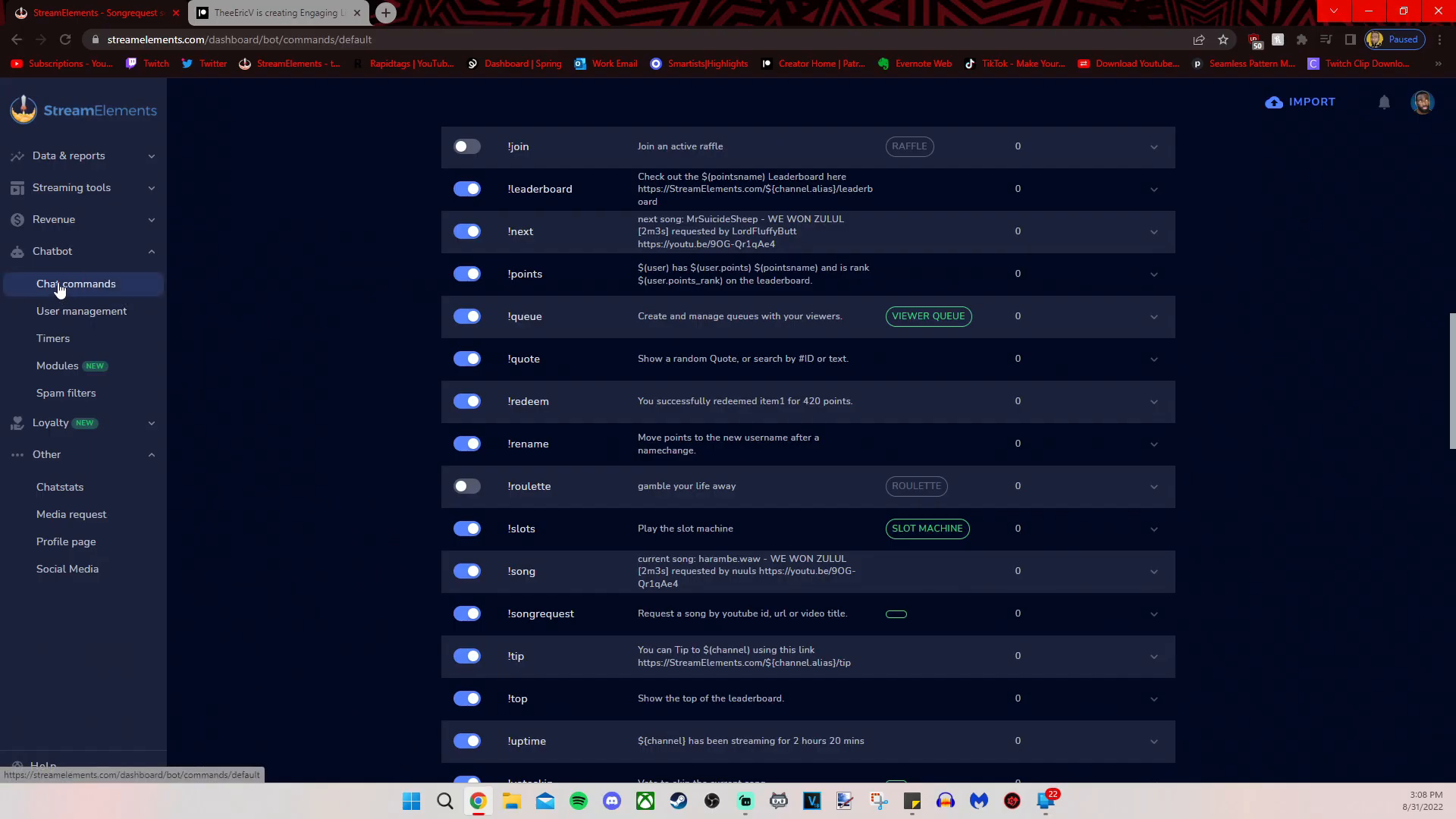
mouse_move(190, 290)
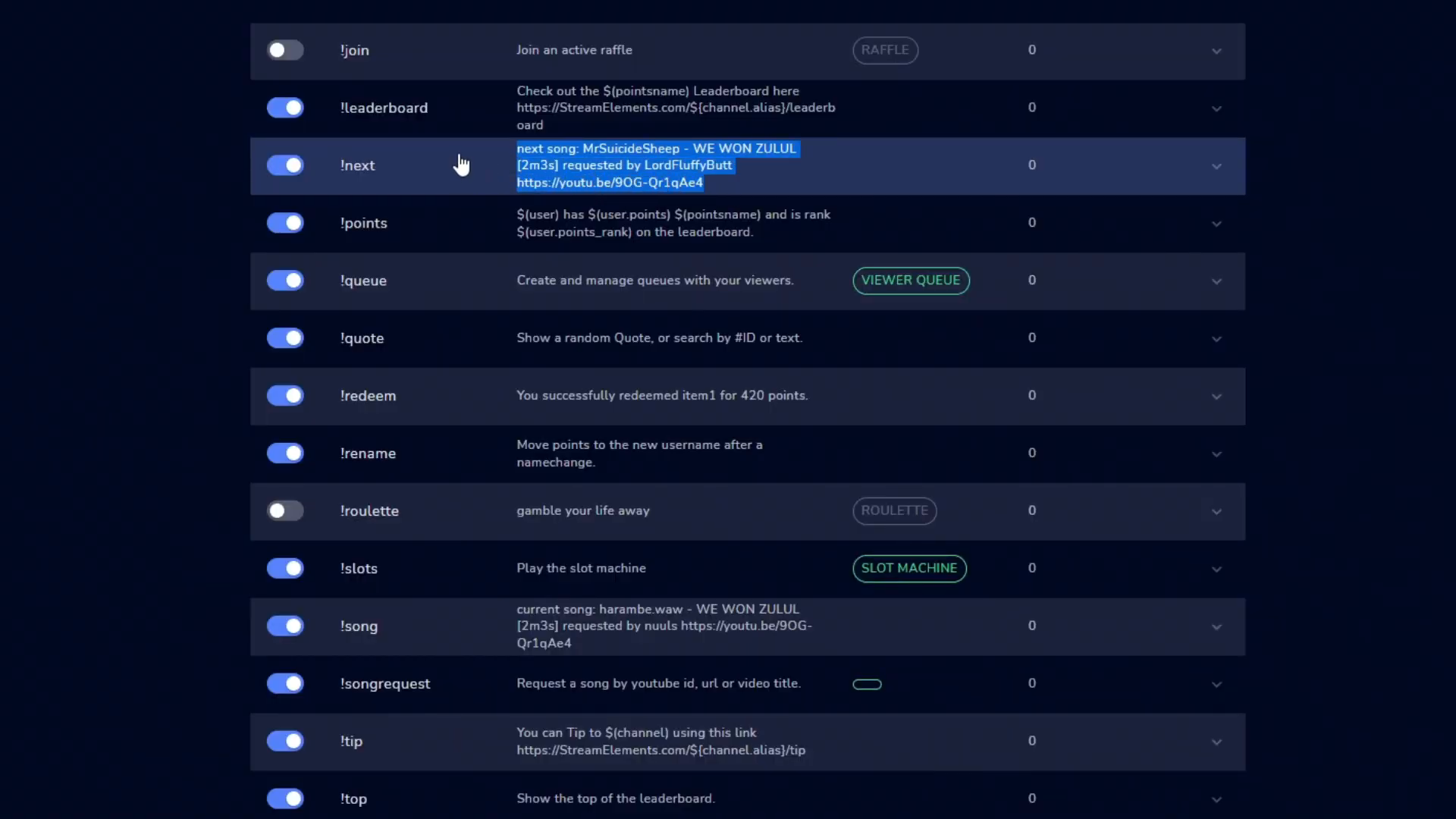
left_click(1215, 166)
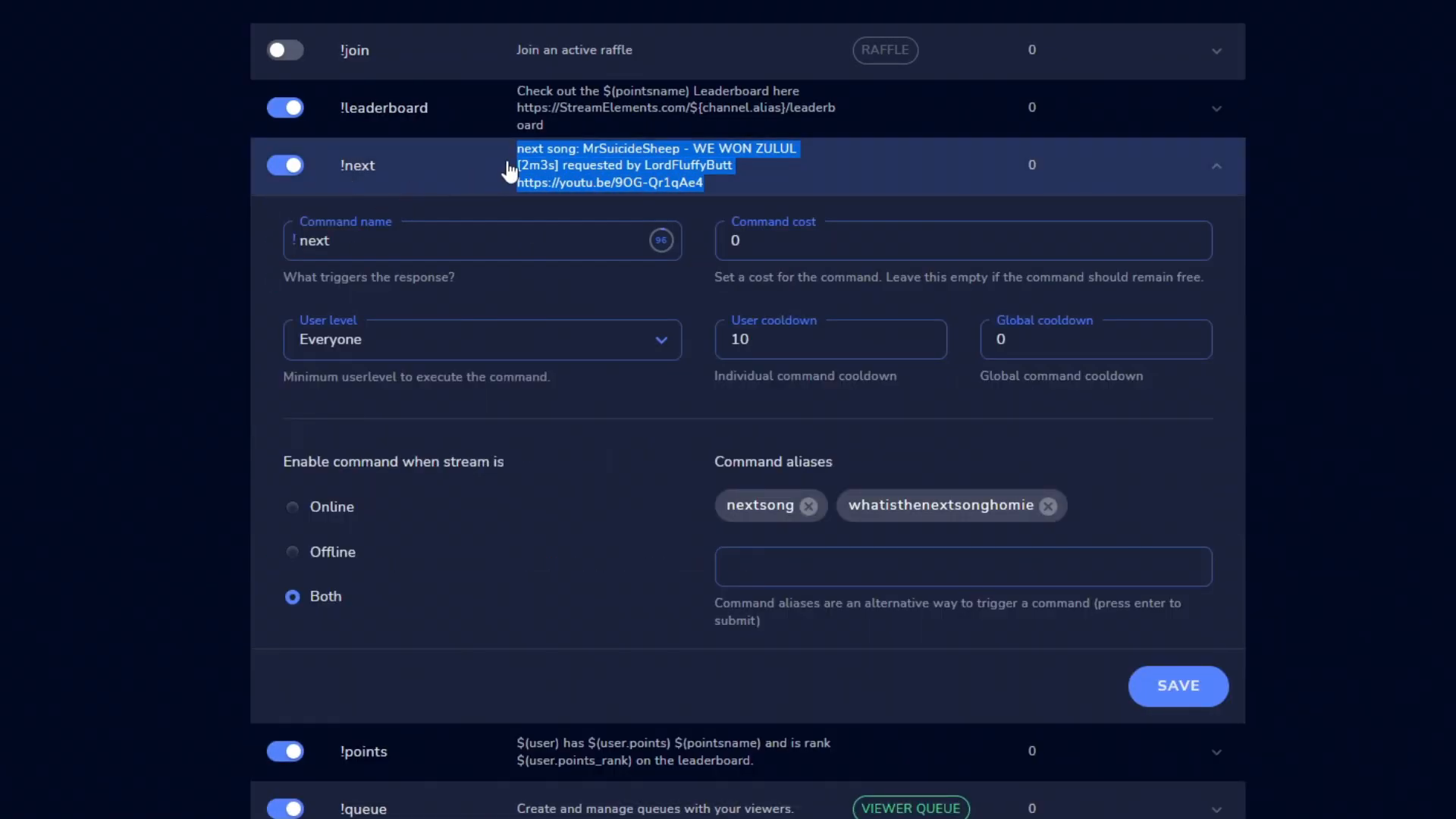
left_click(1215, 165)
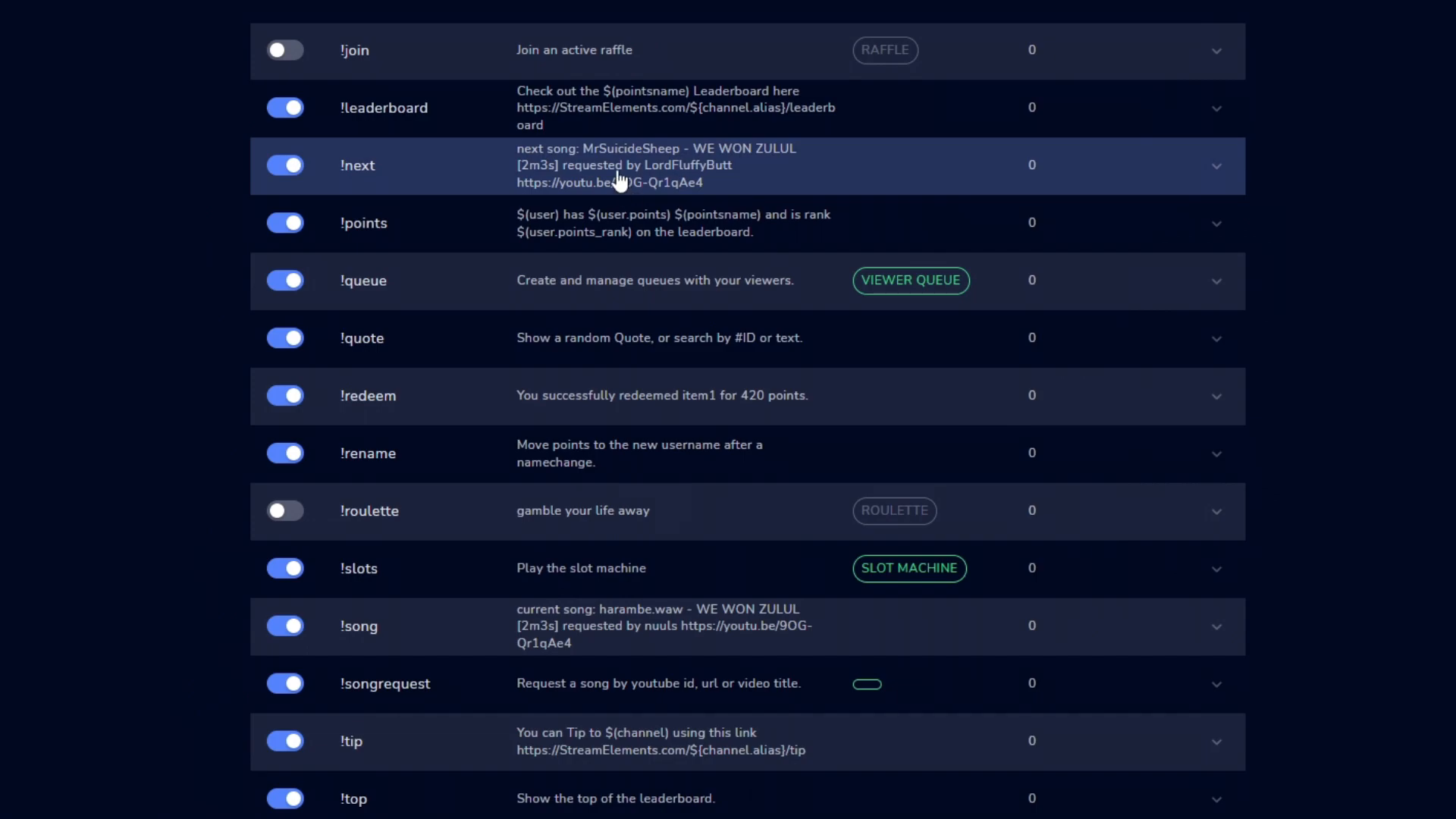
mouse_move(706, 390)
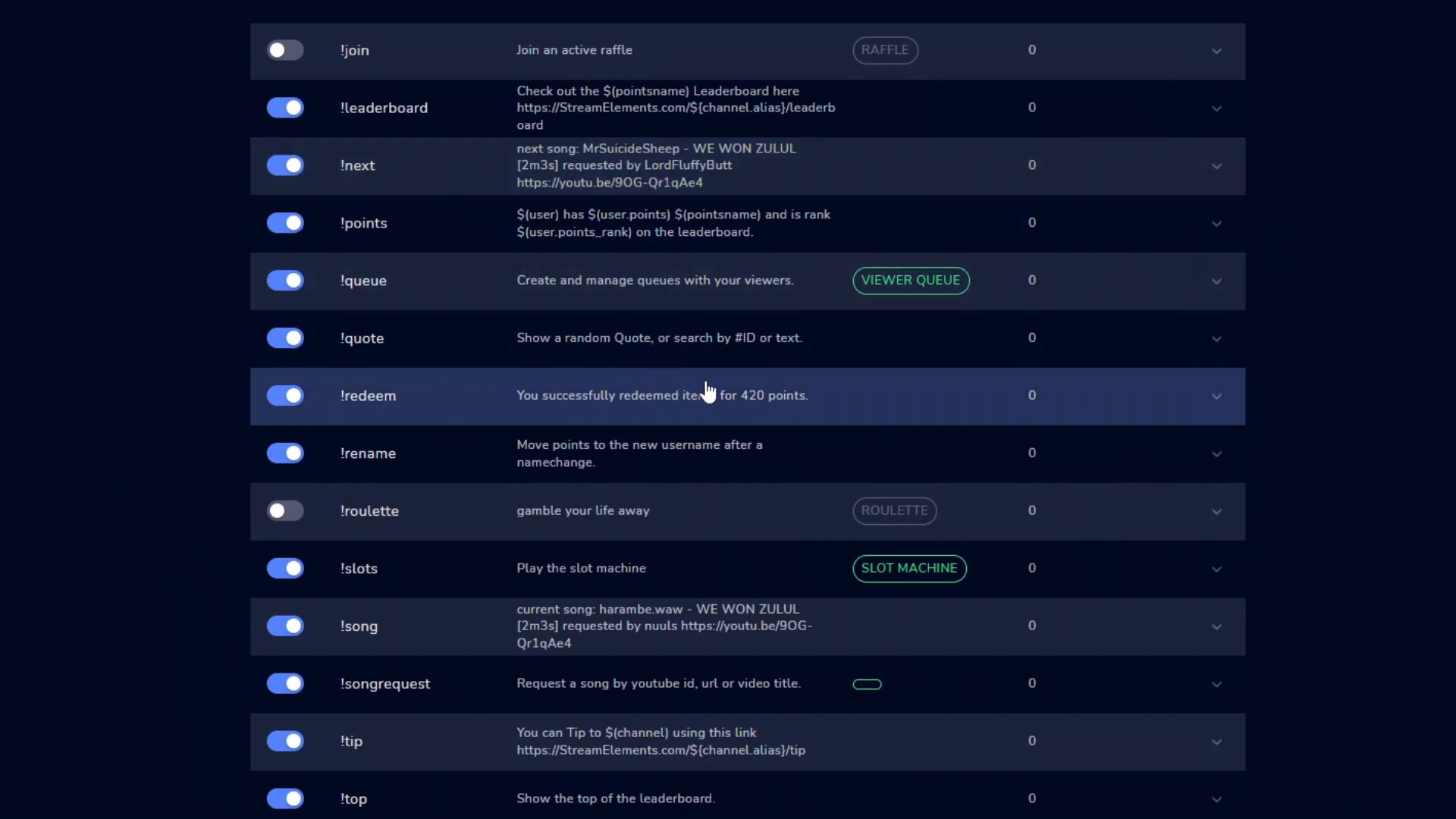
mouse_move(595, 658)
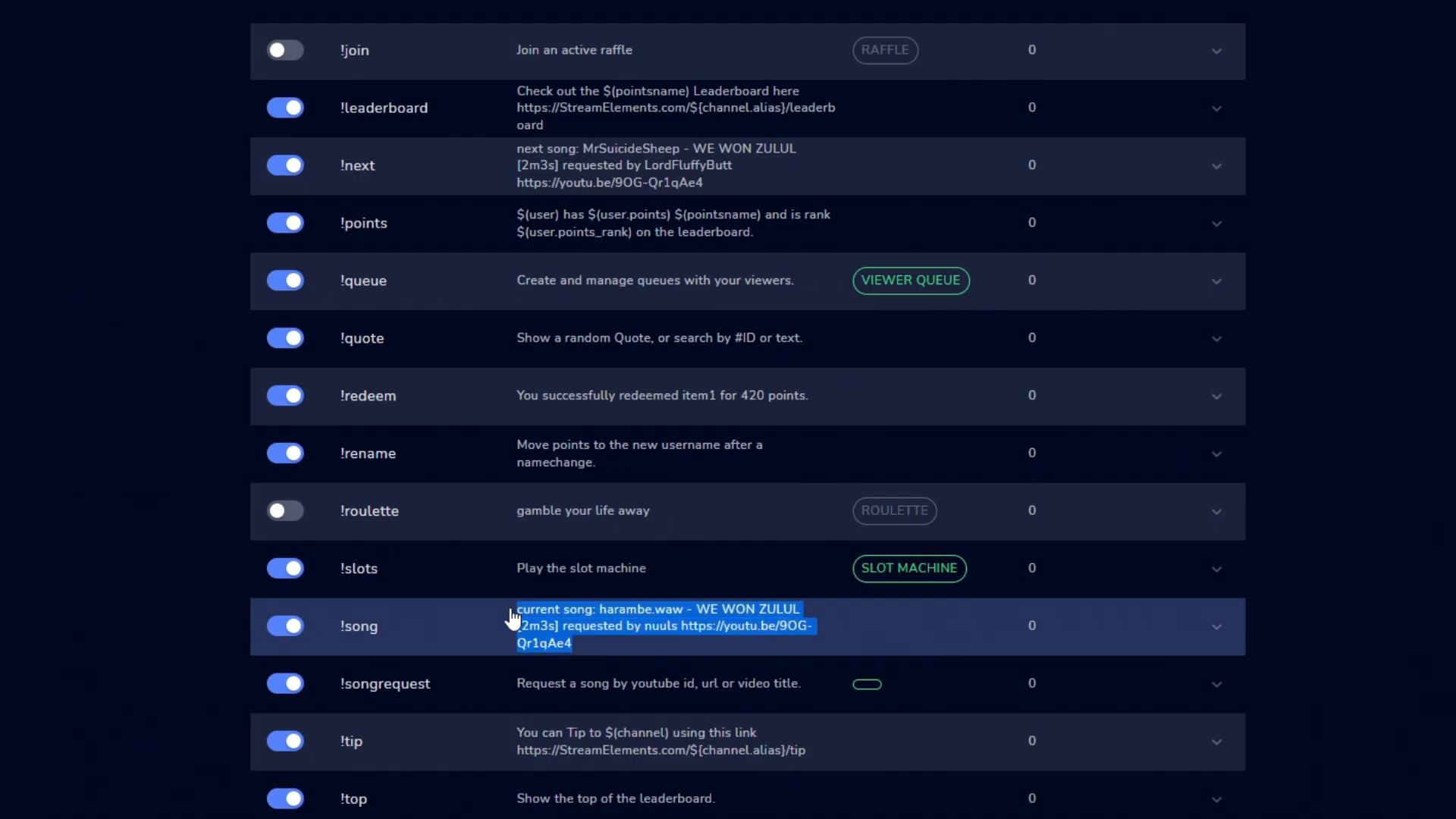
scroll("down", 3)
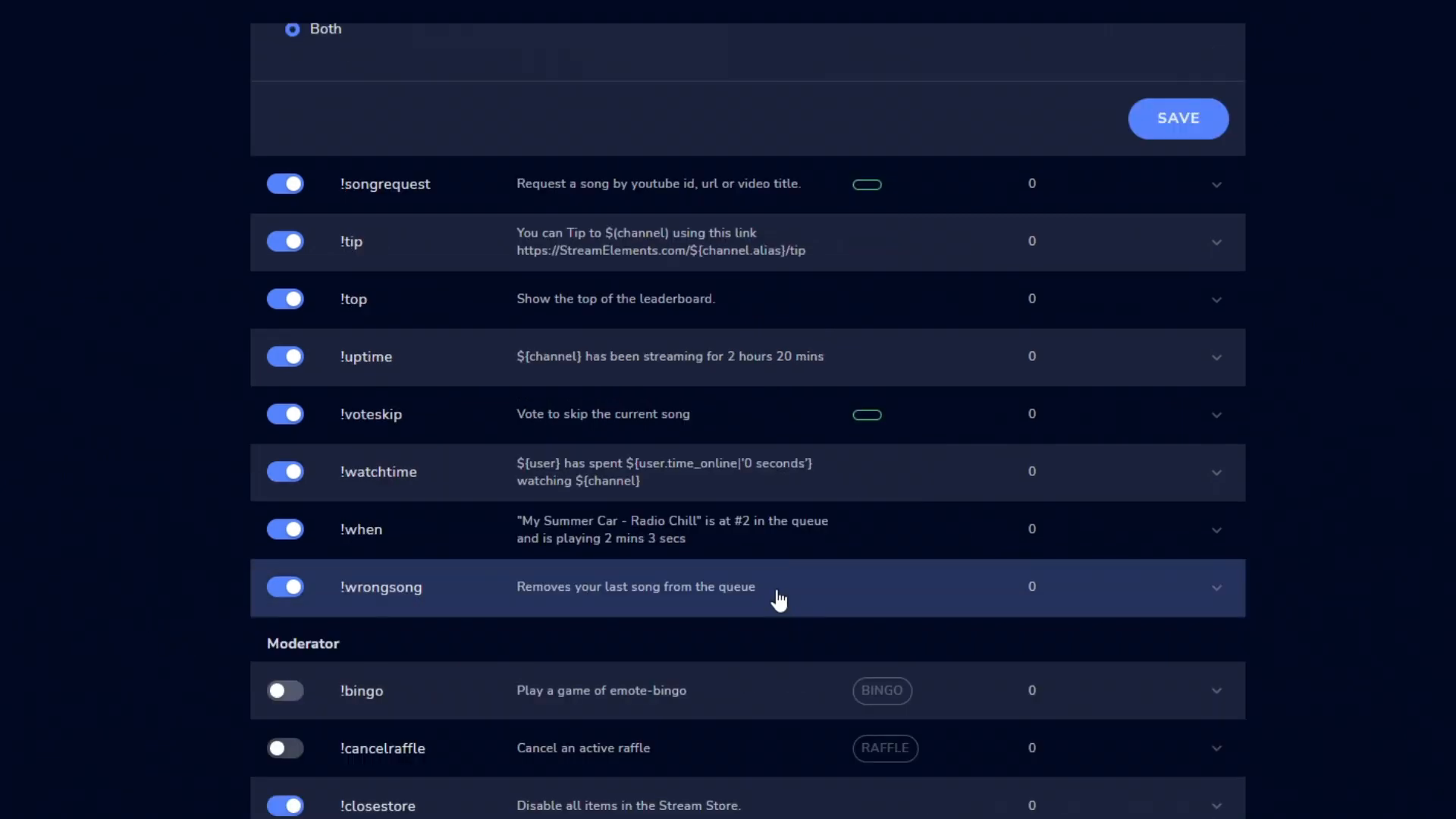
left_click_drag(776, 586, 664, 586)
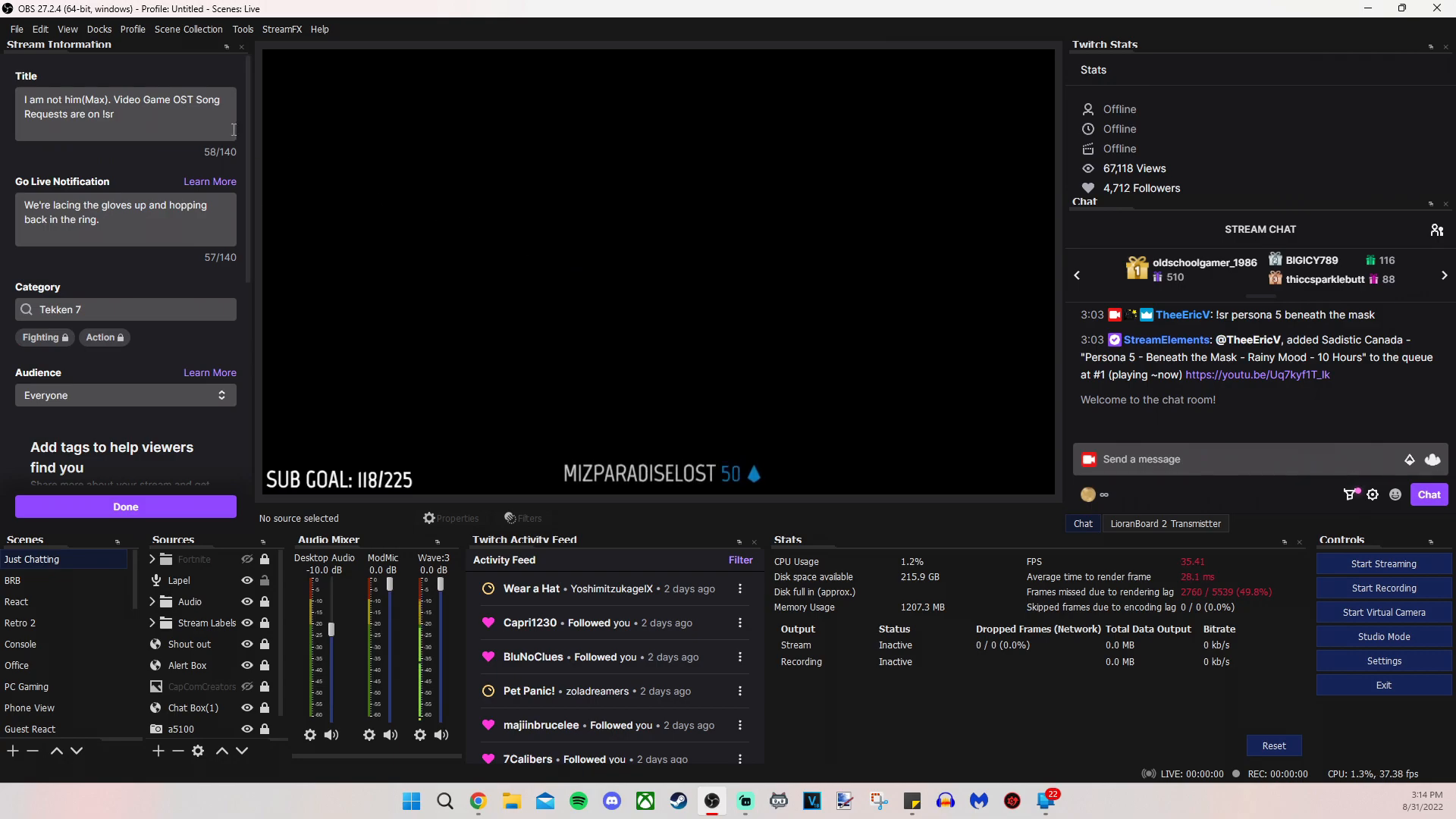
Add a custom browser dock named 'Meda Request' with the mediarequest/general dashboard URL.
left_click(98, 29)
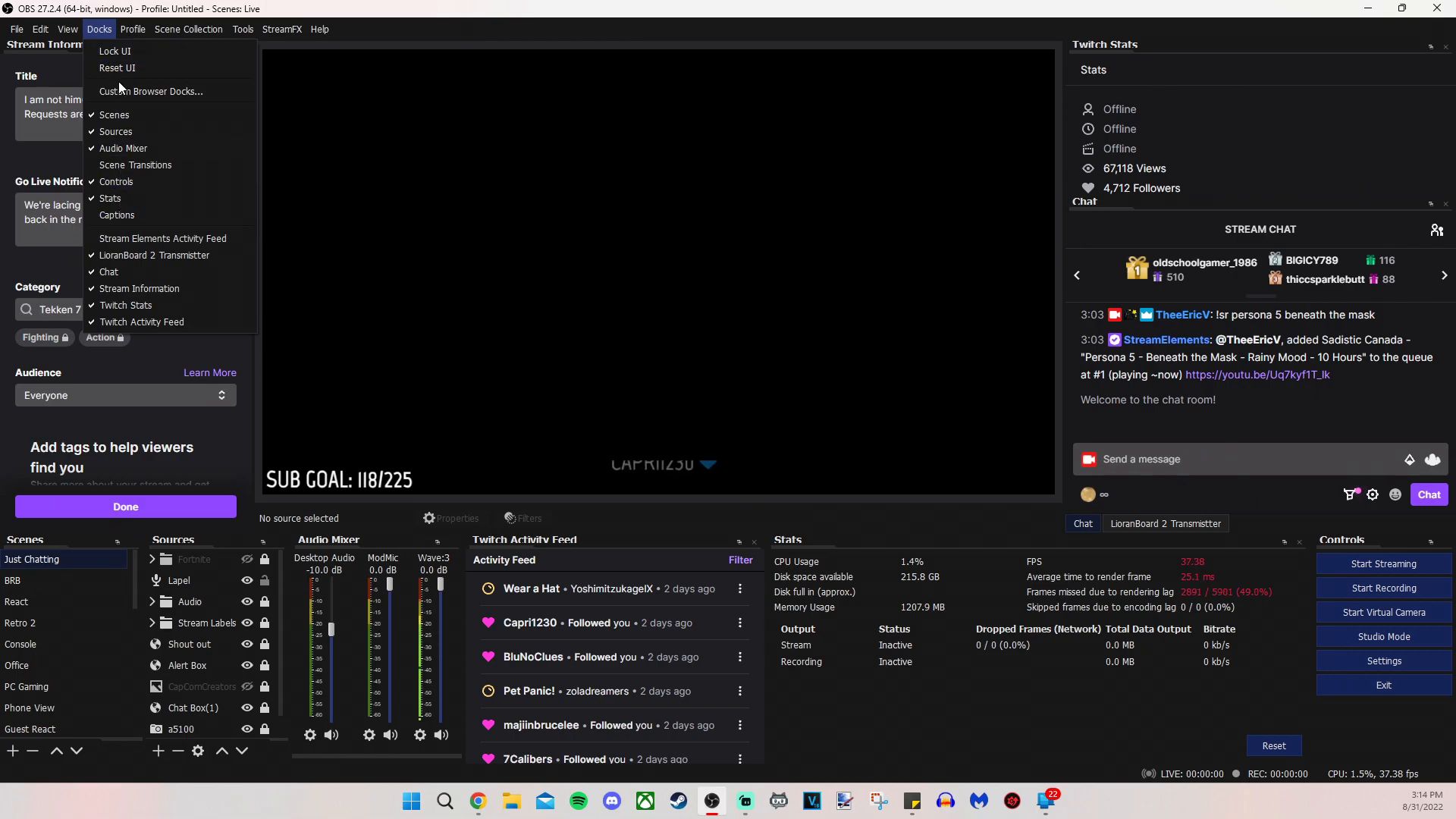
left_click(150, 91)
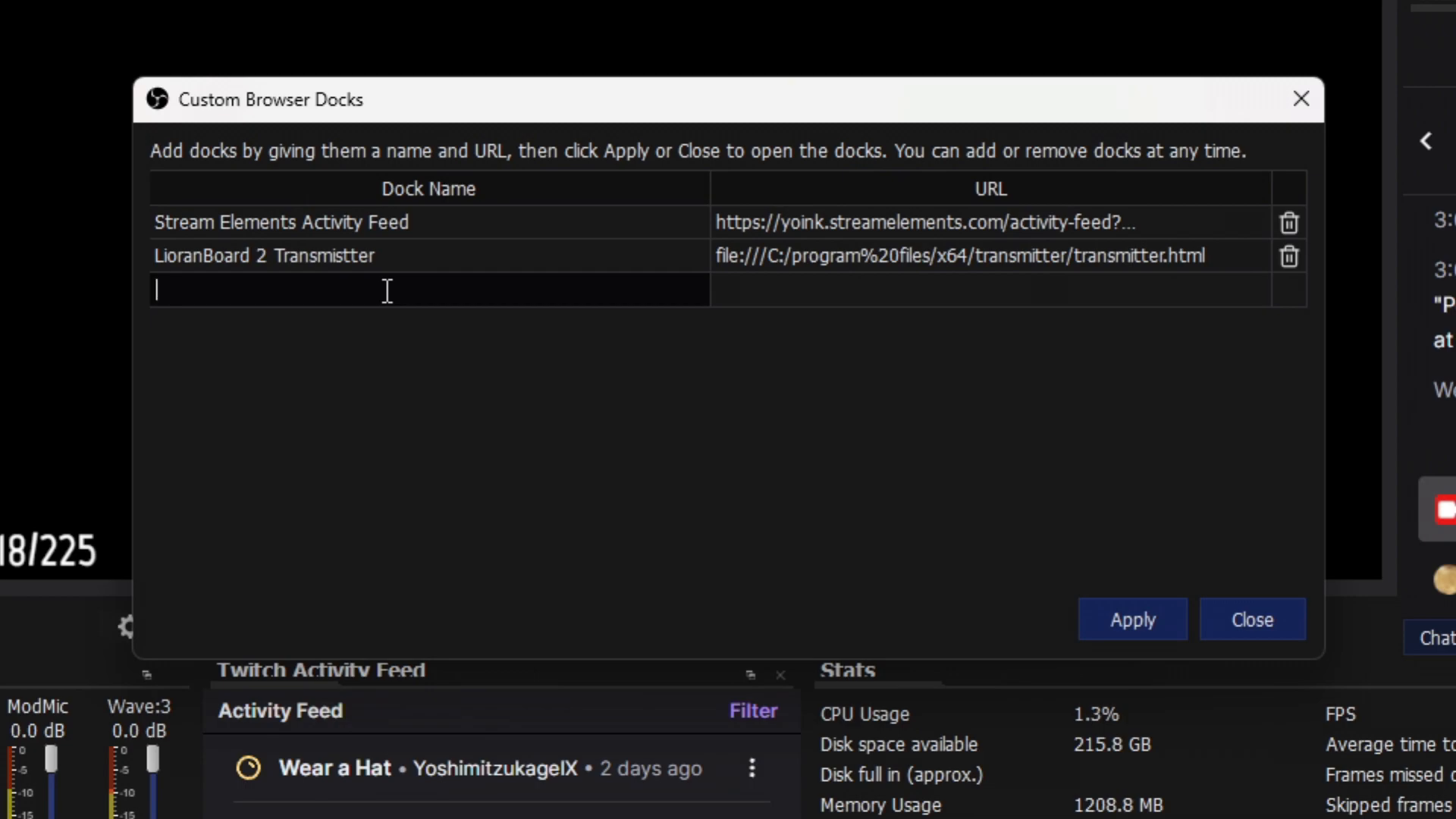
type("Mws")
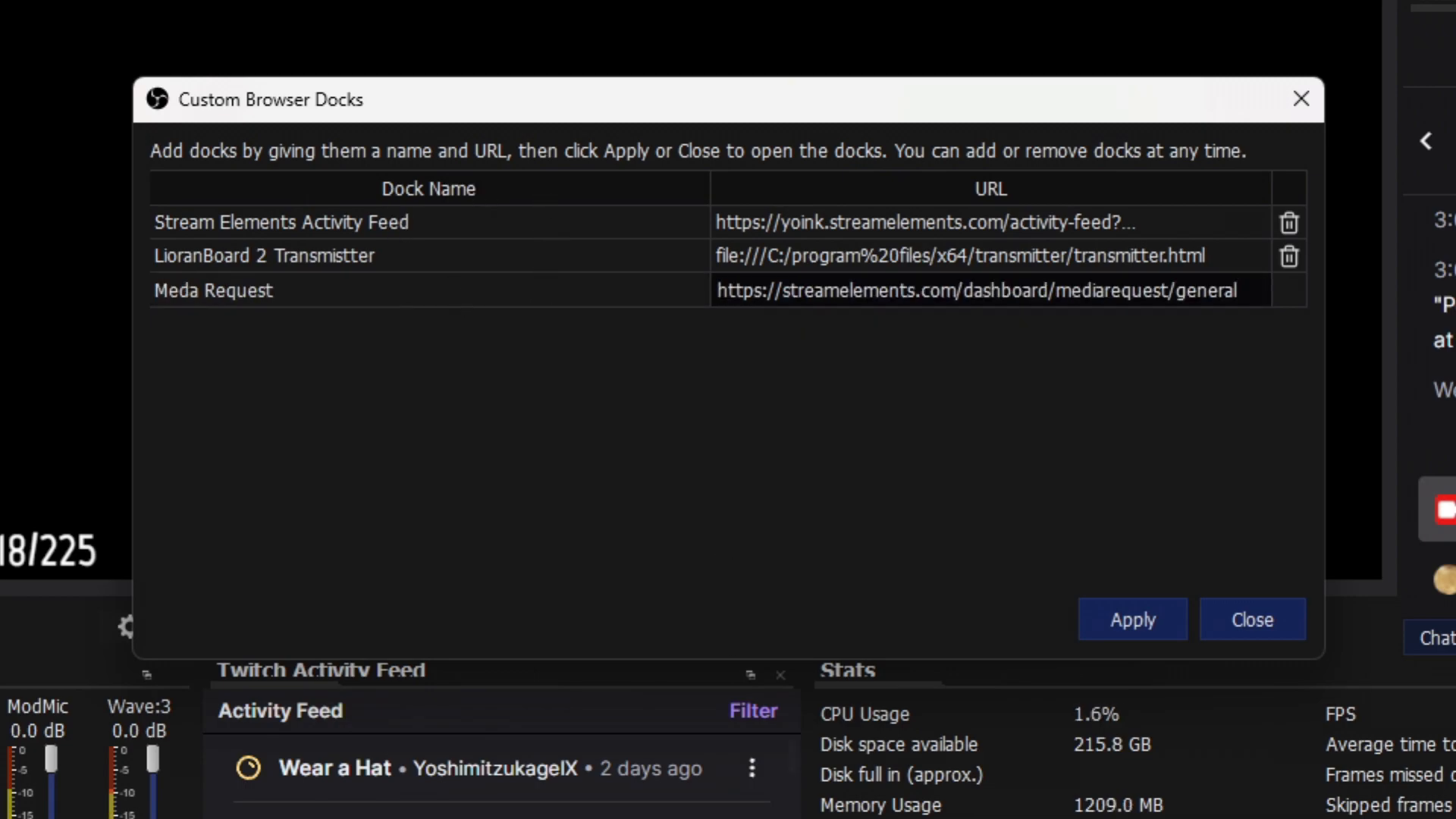
left_click(1250, 619)
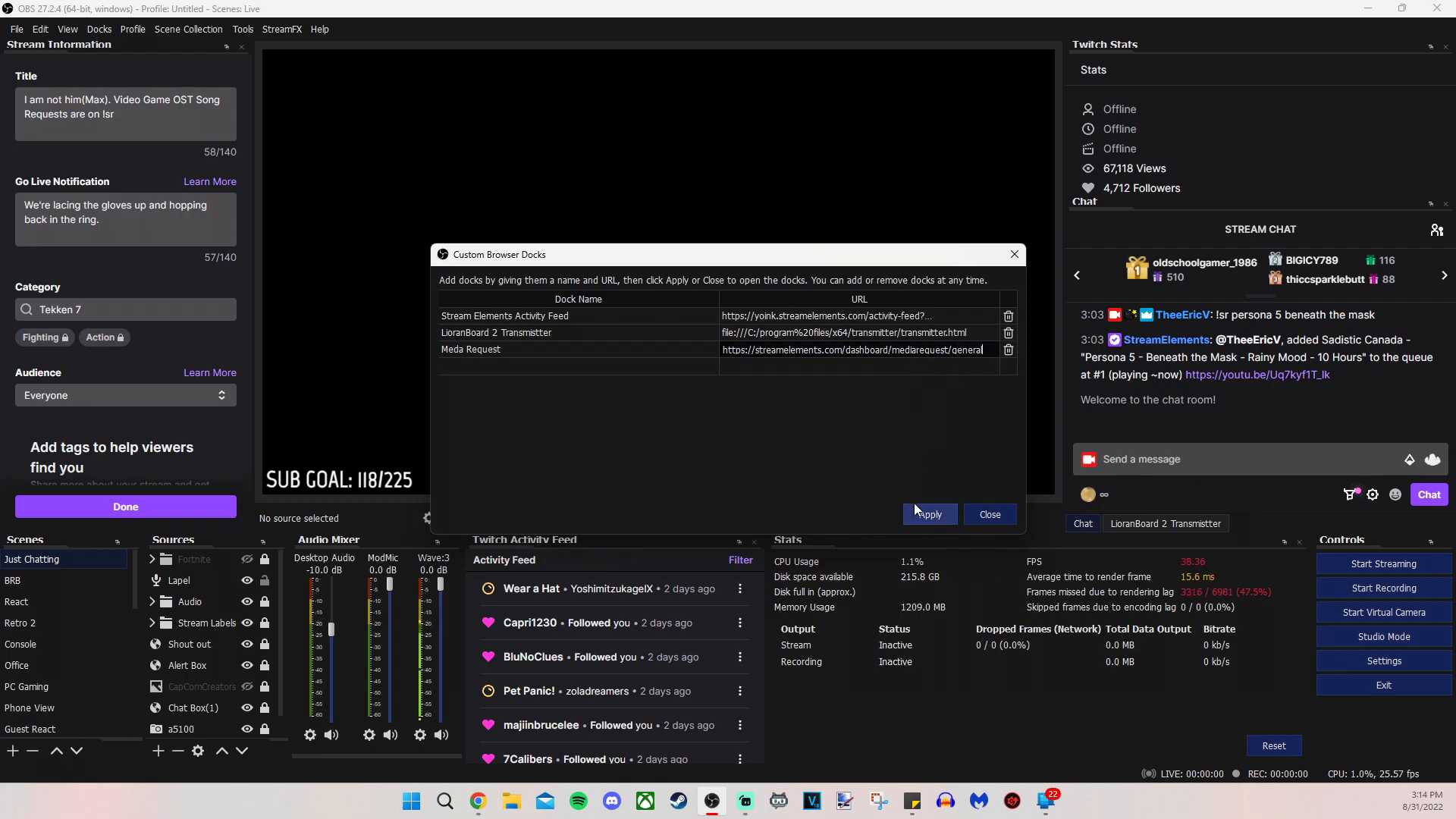
Apply the Meda Request dock and close the Custom Browser Docks window.
left_click(928, 514)
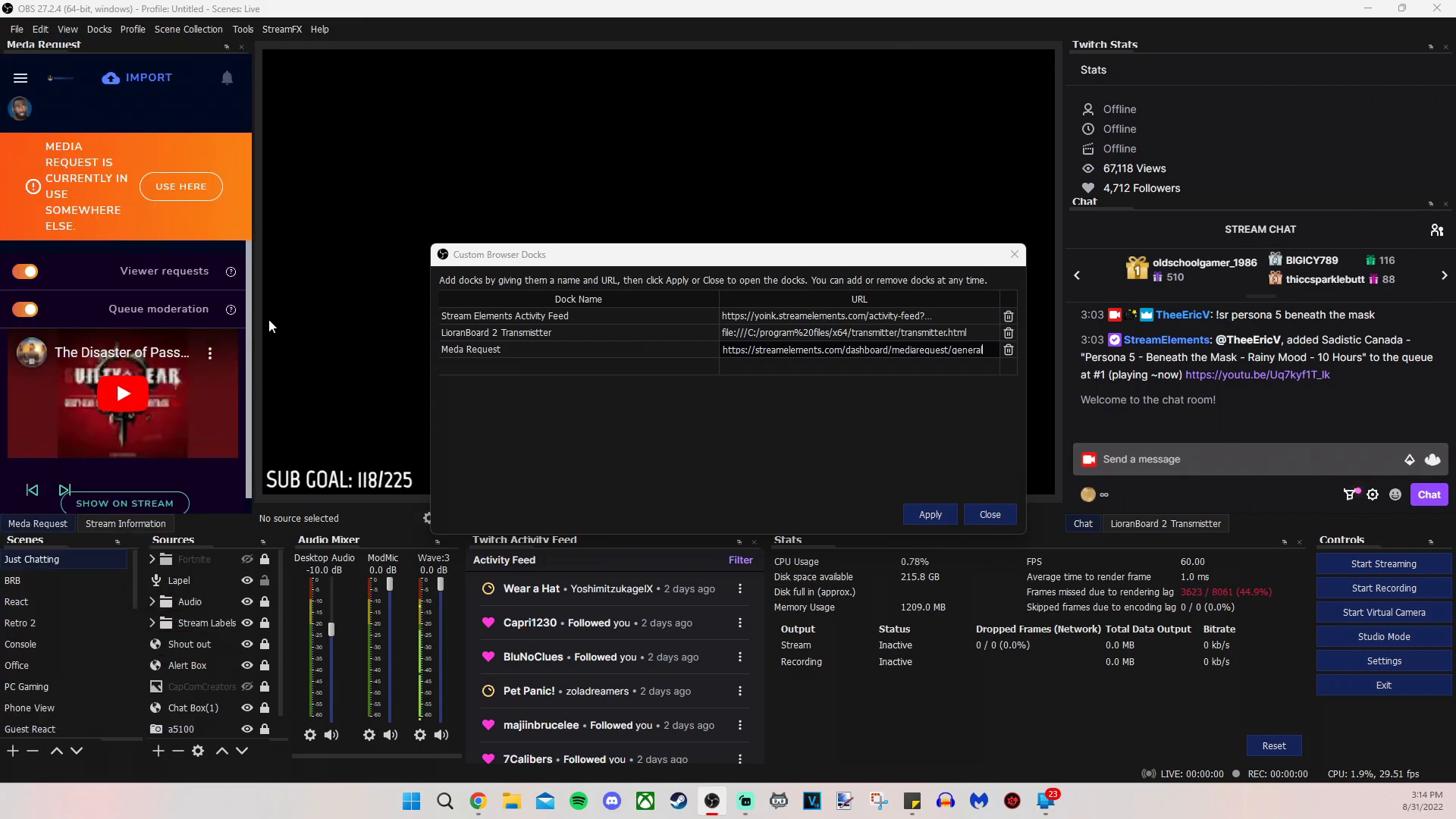
left_click(988, 513)
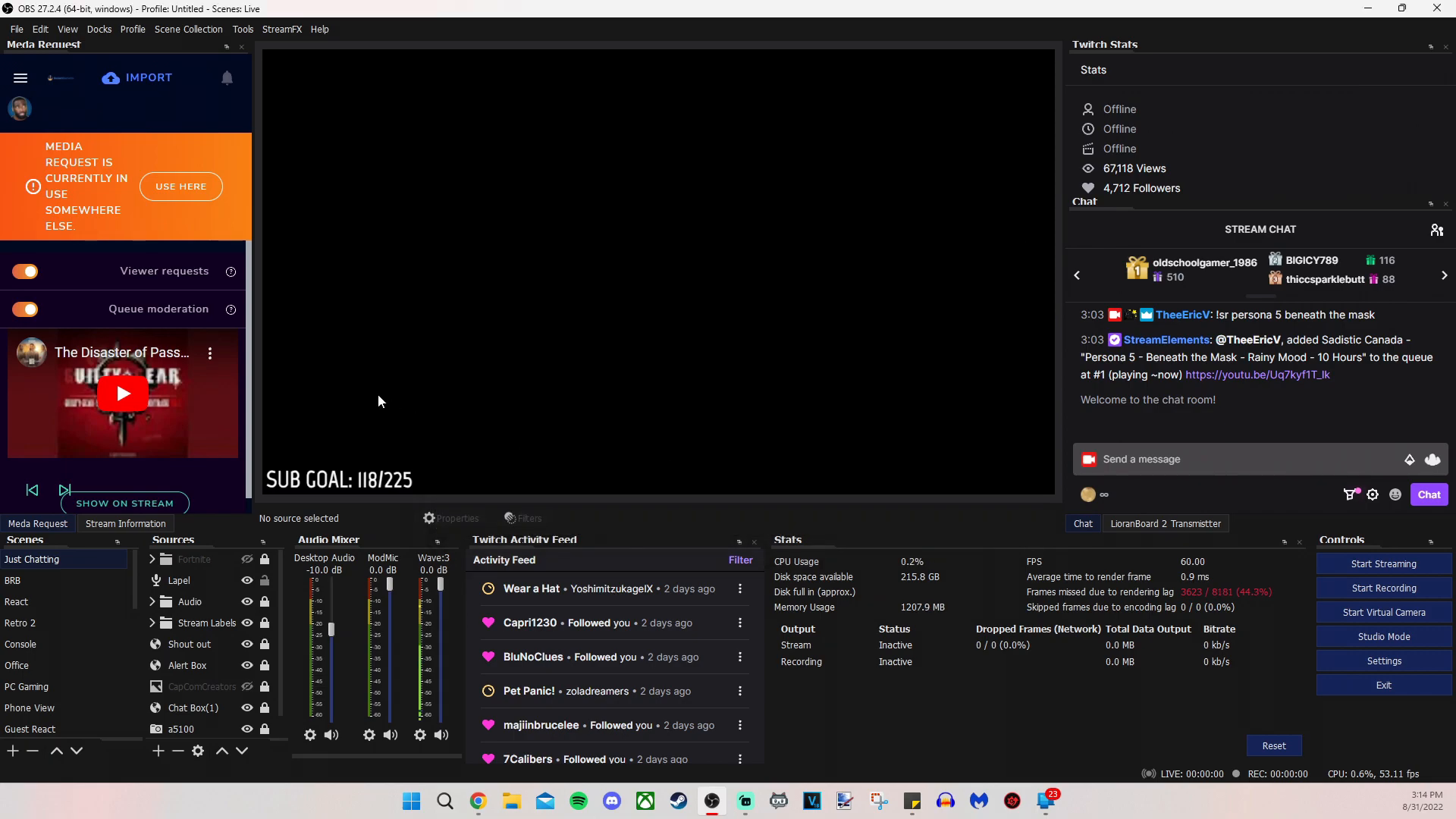